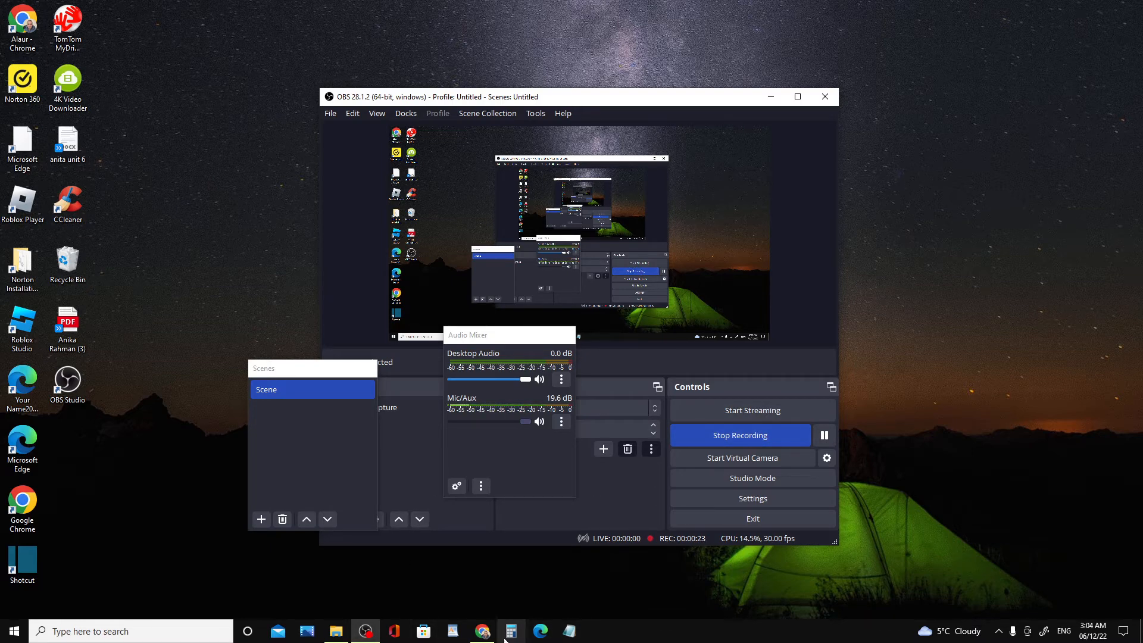
Step: Bring up the Redbubble shop page in Chrome and browse its 51-product grid, ending at the top
{"action": "left_click", "coordinate": [482, 631]}
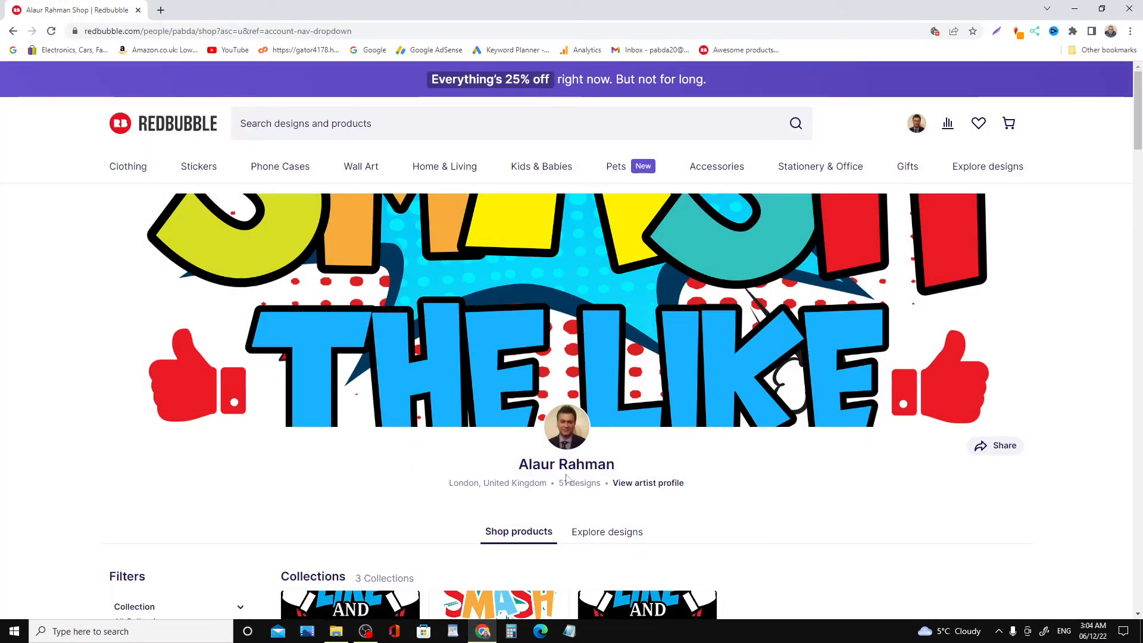
{"action": "scroll", "scroll_direction": "down", "scroll_amount": 3}
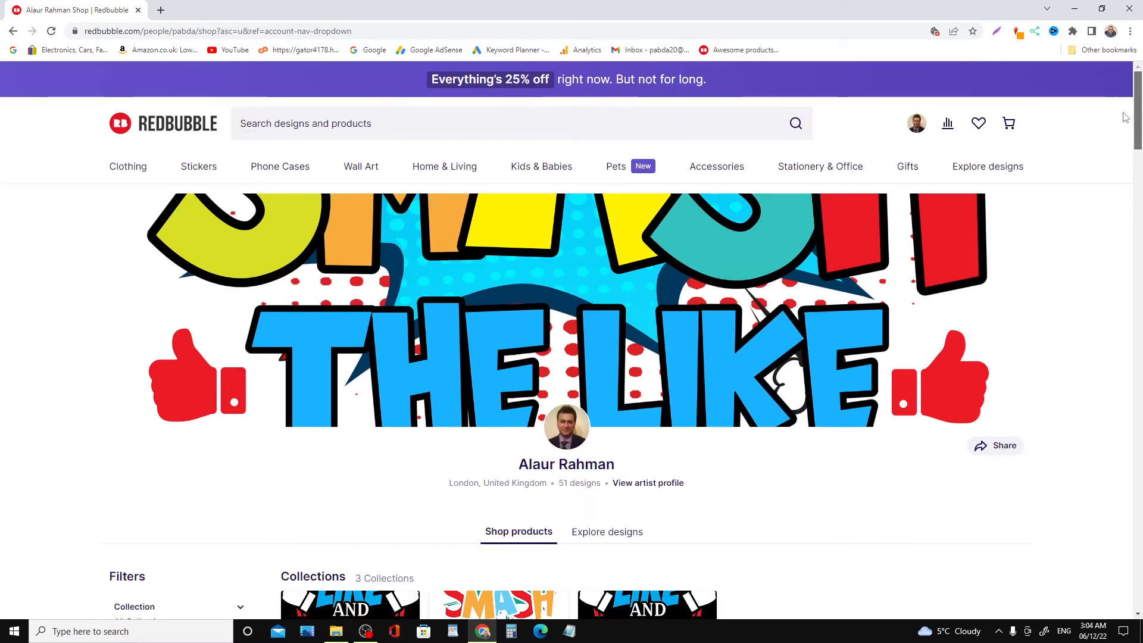
{"action": "scroll", "scroll_direction": "down", "scroll_amount": 3}
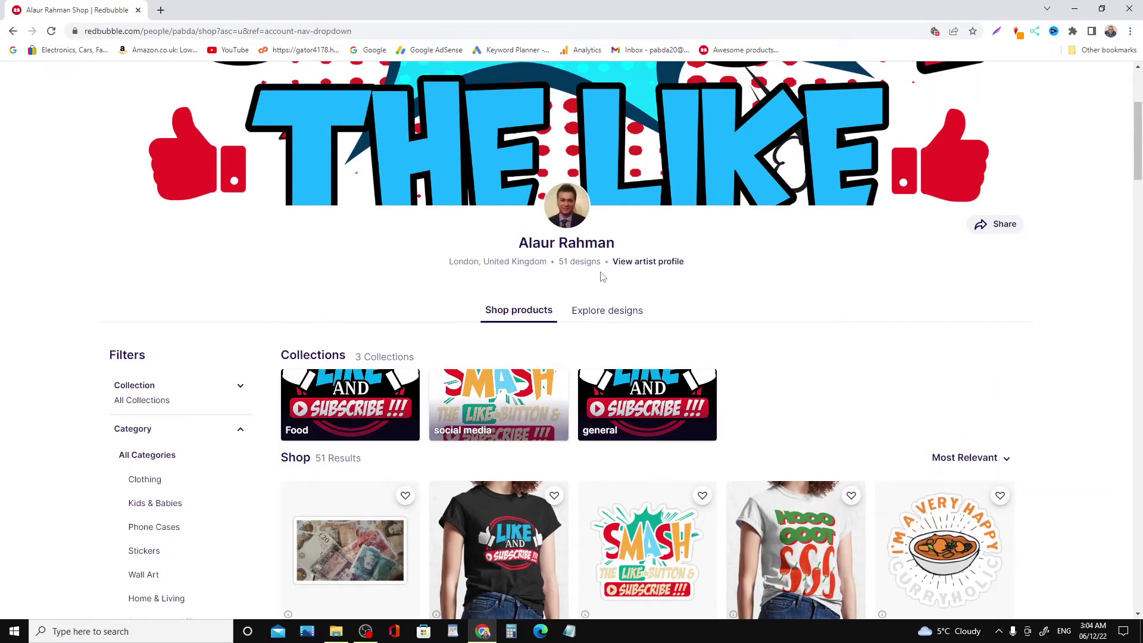
{"action": "mouse_move", "coordinate": [557, 271]}
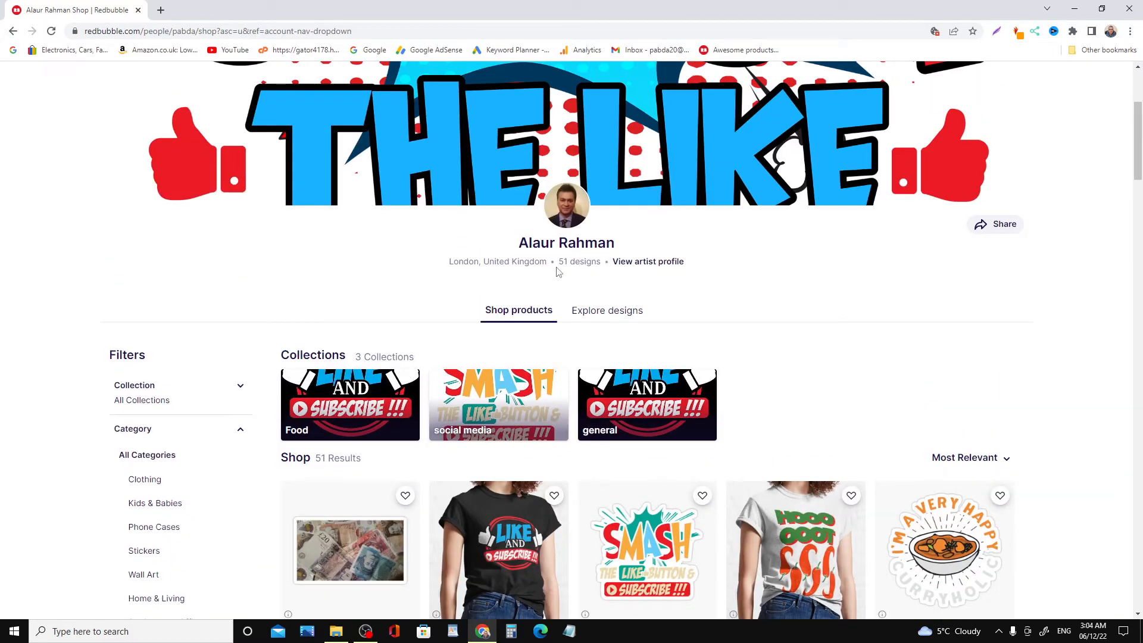
{"action": "scroll", "scroll_direction": "down", "scroll_amount": 3}
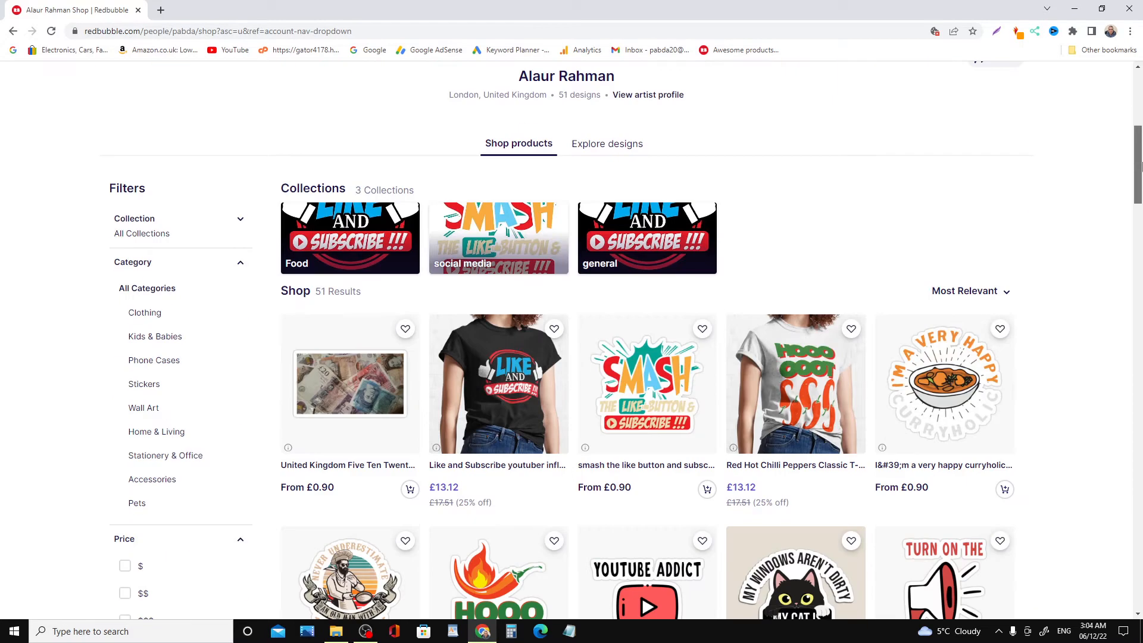
{"action": "mouse_move", "coordinate": [703, 266]}
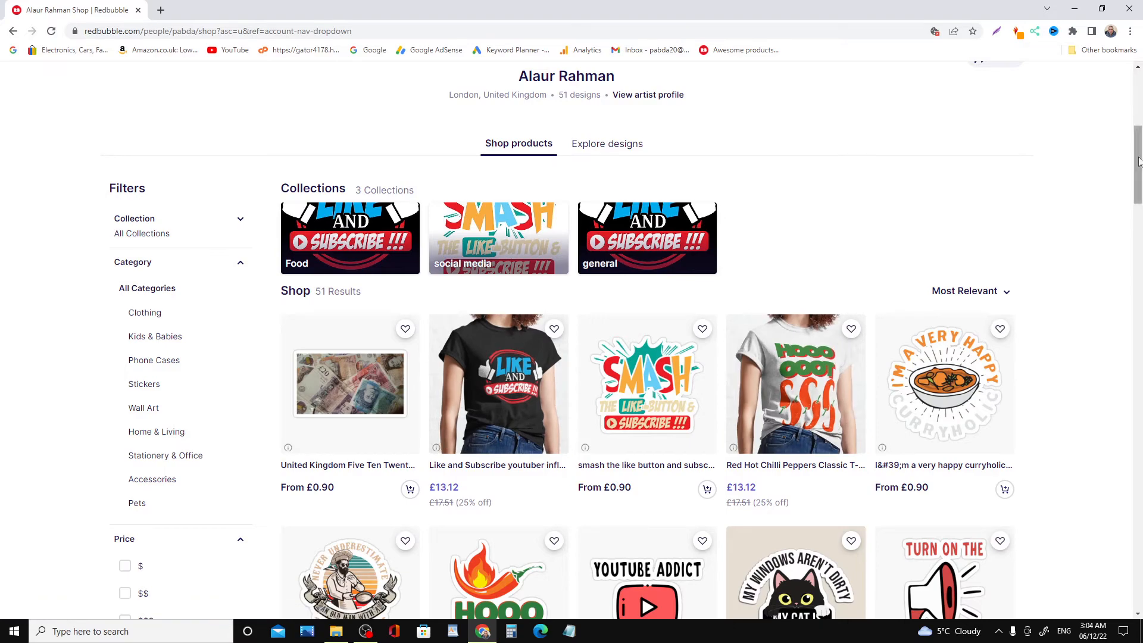
{"action": "scroll", "scroll_direction": "down", "scroll_amount": 3}
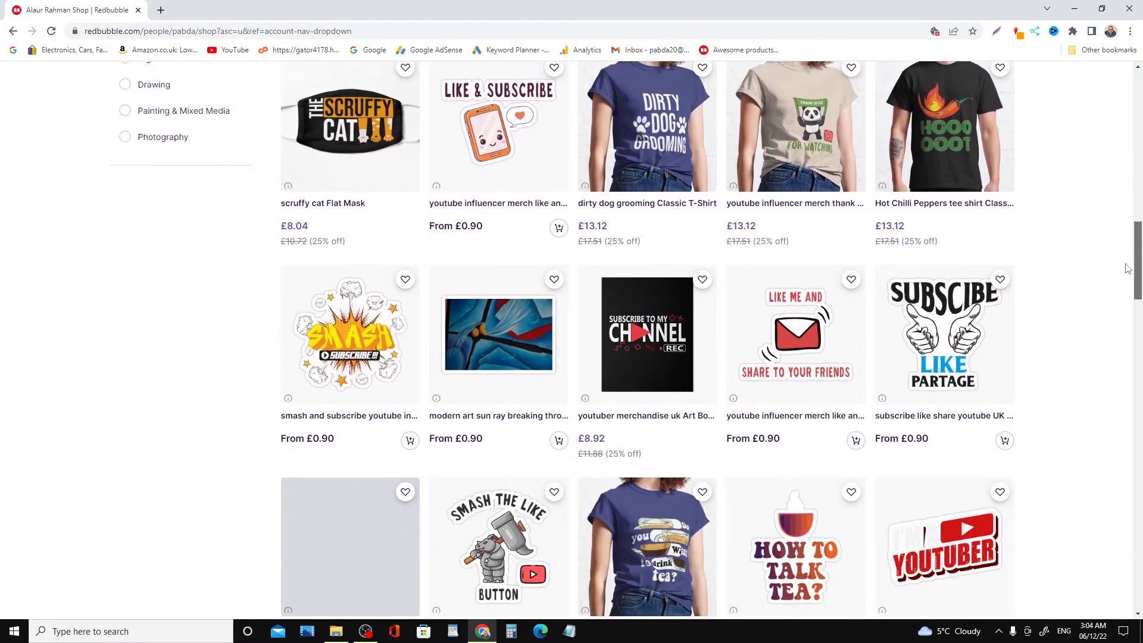
{"action": "scroll", "scroll_direction": "down", "scroll_amount": 3}
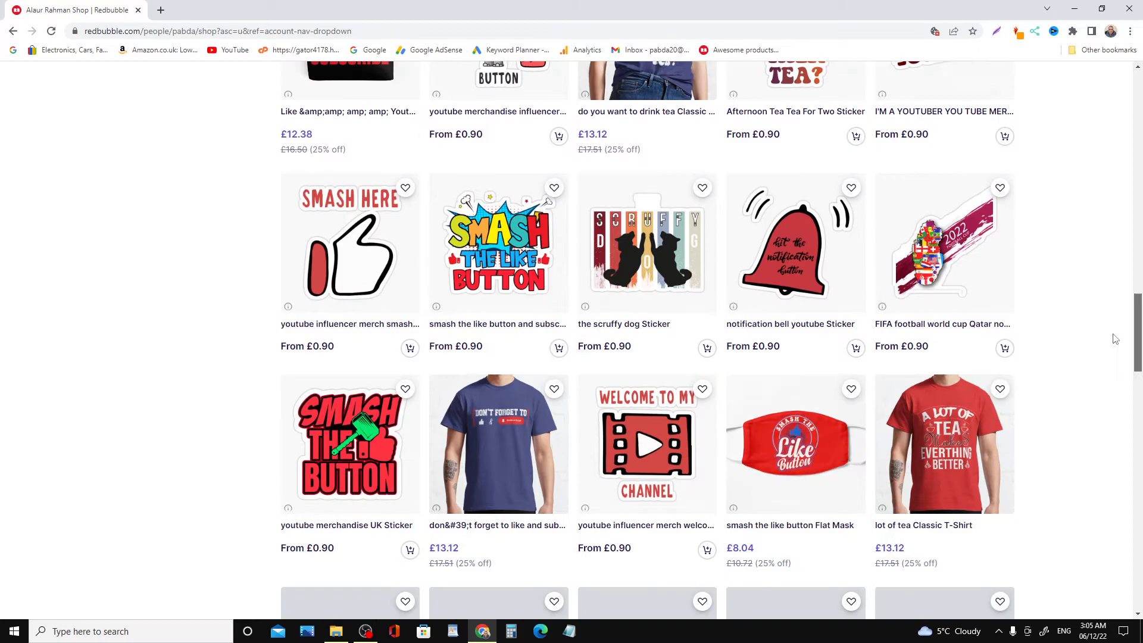
{"action": "scroll", "scroll_direction": "down", "scroll_amount": 3}
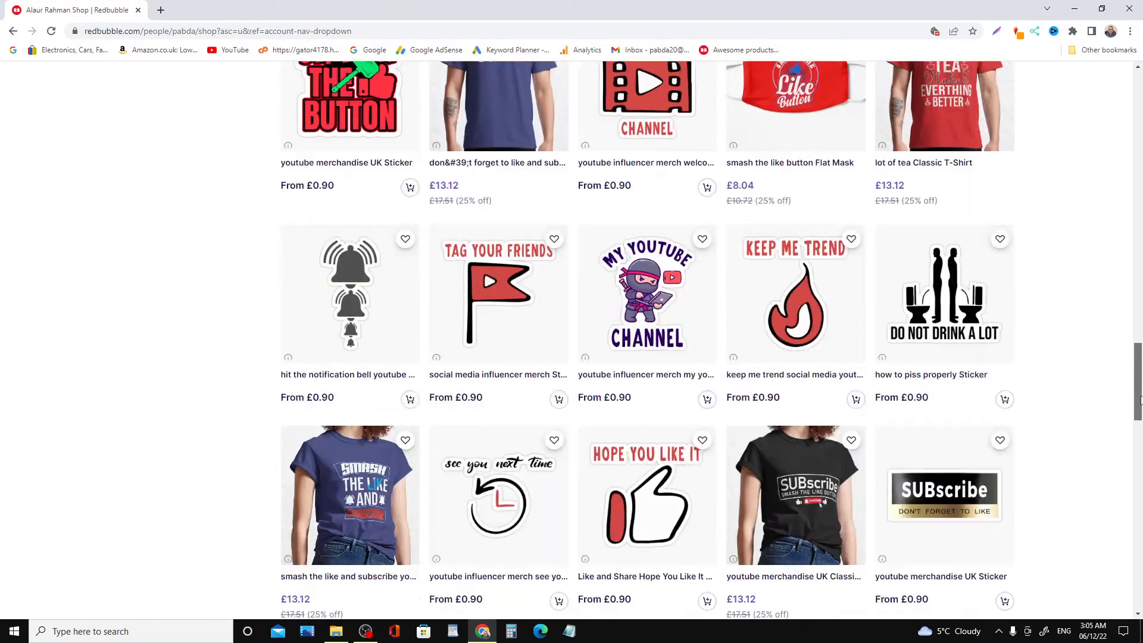
{"action": "scroll", "scroll_direction": "down", "scroll_amount": 3}
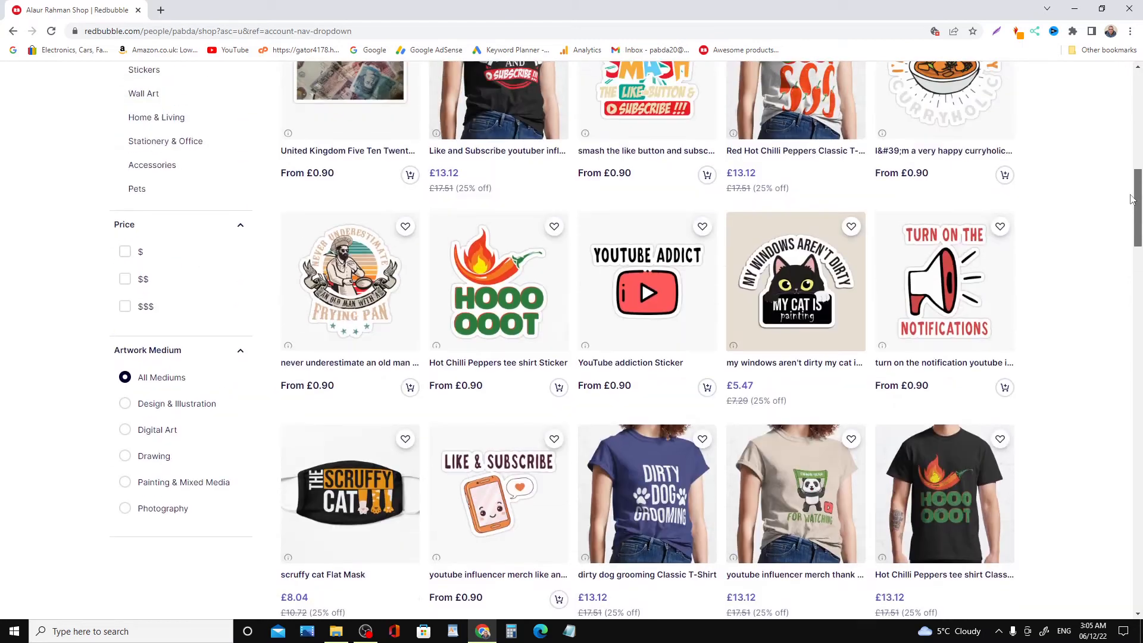
{"action": "scroll", "scroll_direction": "up", "scroll_amount": 3}
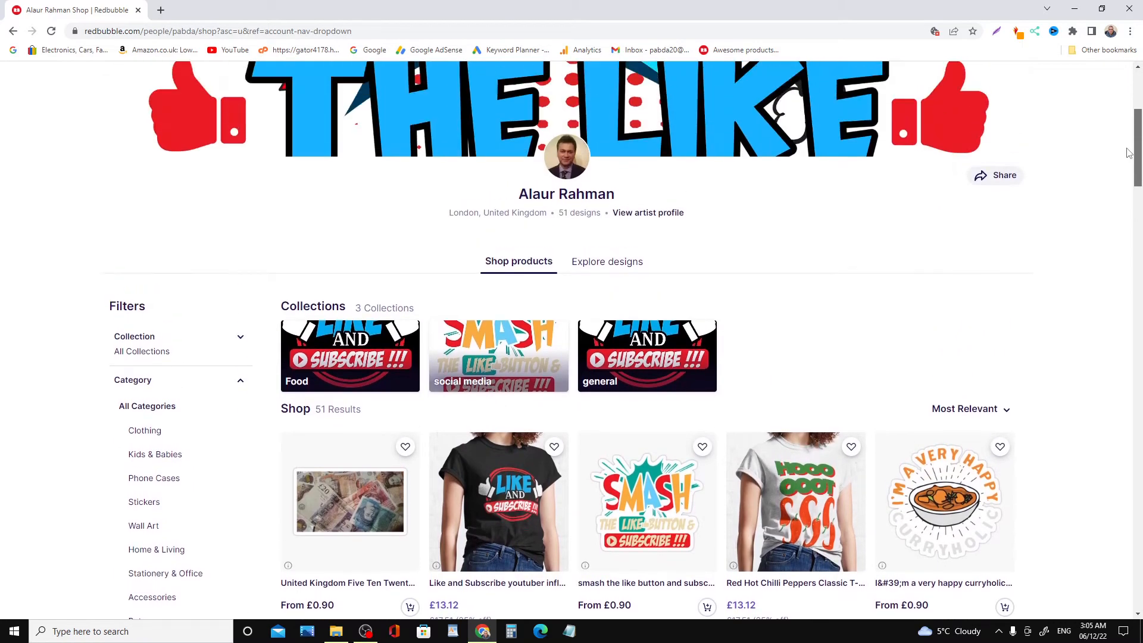
{"action": "scroll", "scroll_direction": "up", "scroll_amount": 3}
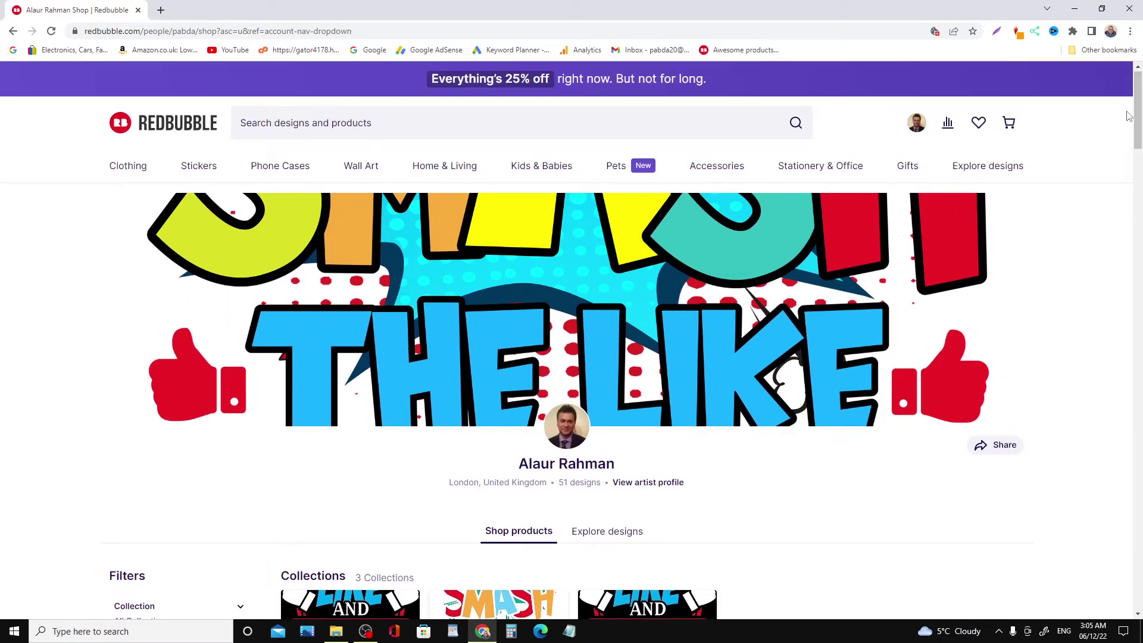
{"action": "mouse_move", "coordinate": [552, 485]}
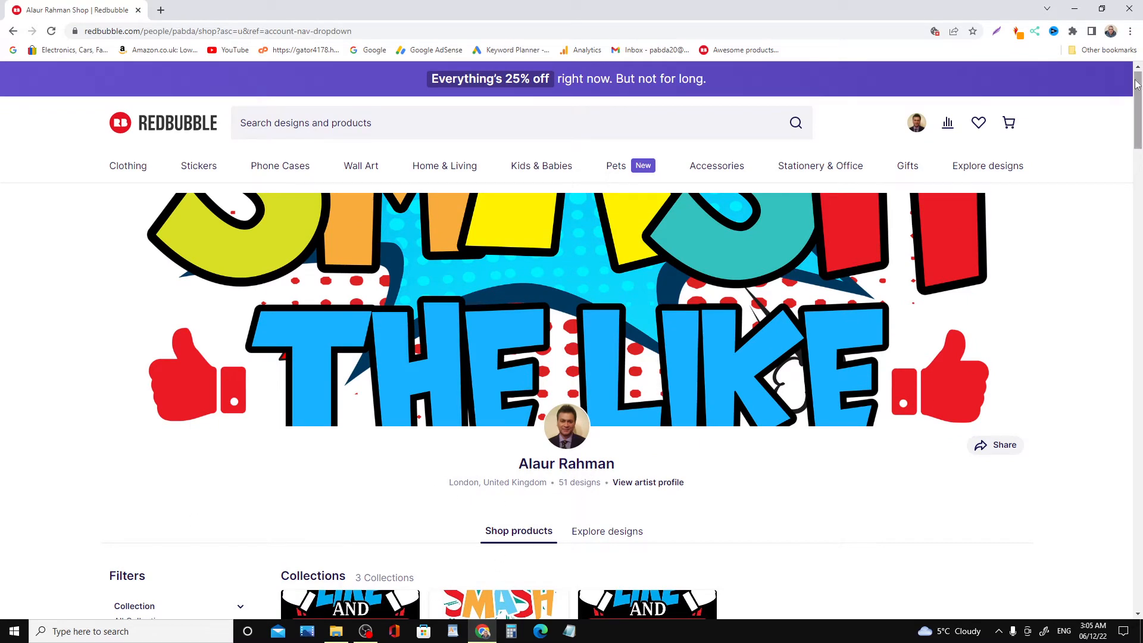
{"action": "scroll", "scroll_direction": "down", "scroll_amount": 3}
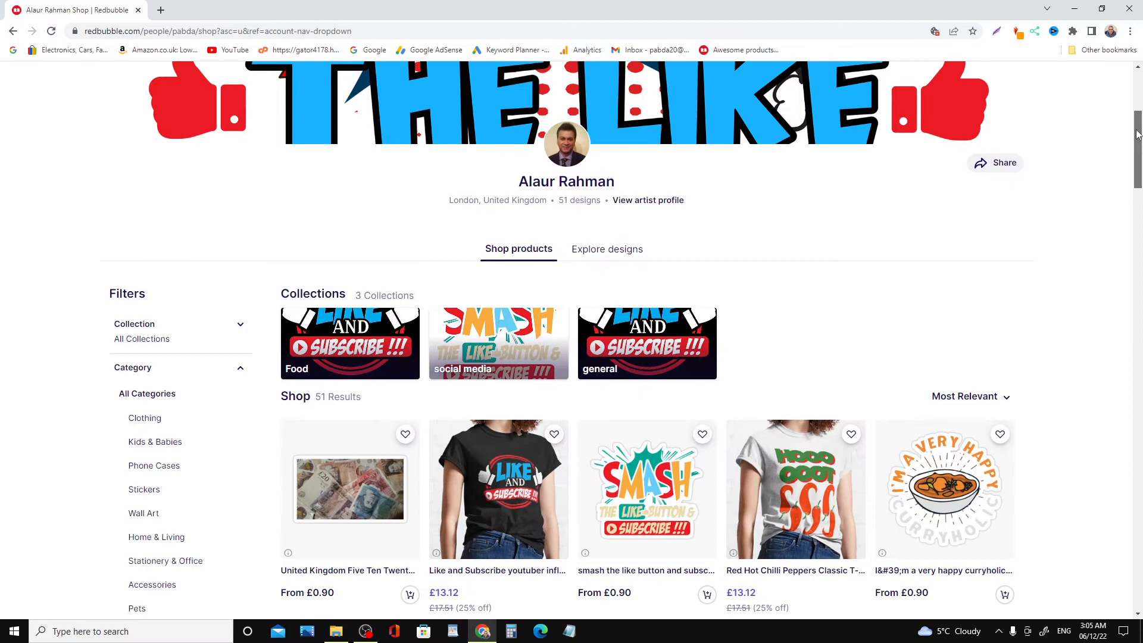
{"action": "scroll", "scroll_direction": "up", "scroll_amount": 3}
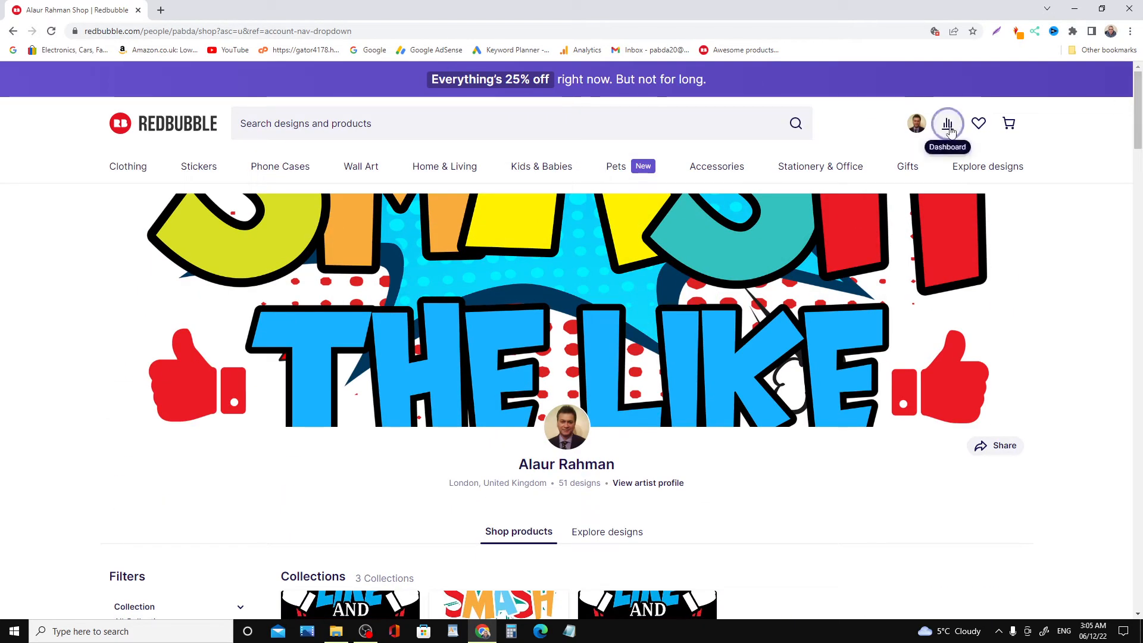
Step: Preview follower, favorites and sales counts from the header metrics, then go to View Dashboard
{"action": "left_click", "coordinate": [947, 124]}
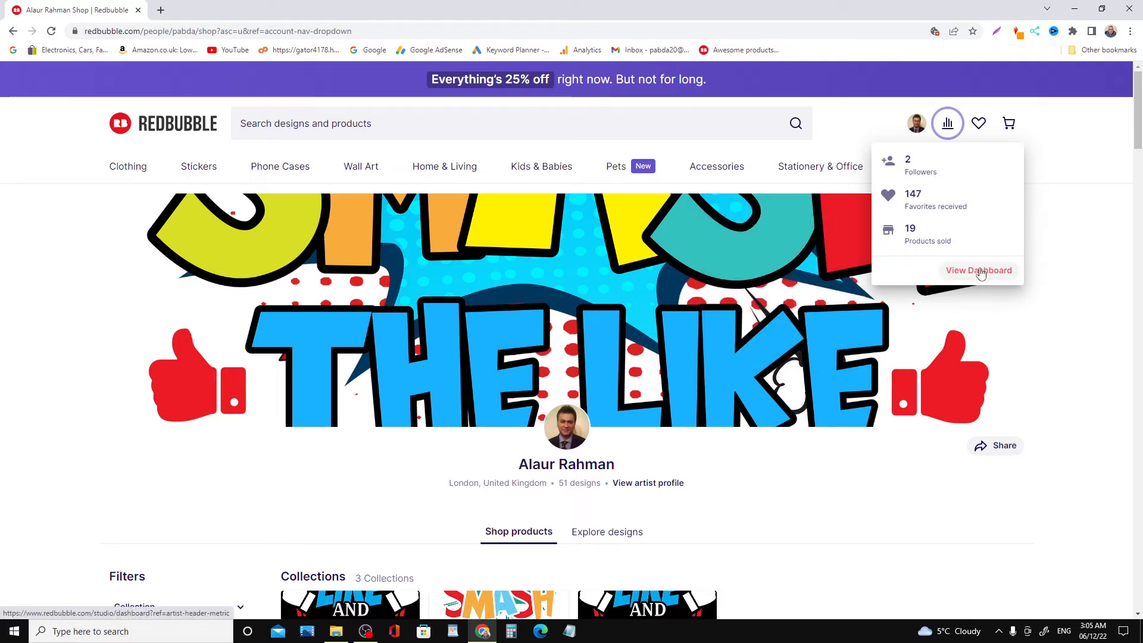
{"action": "left_click", "coordinate": [978, 270]}
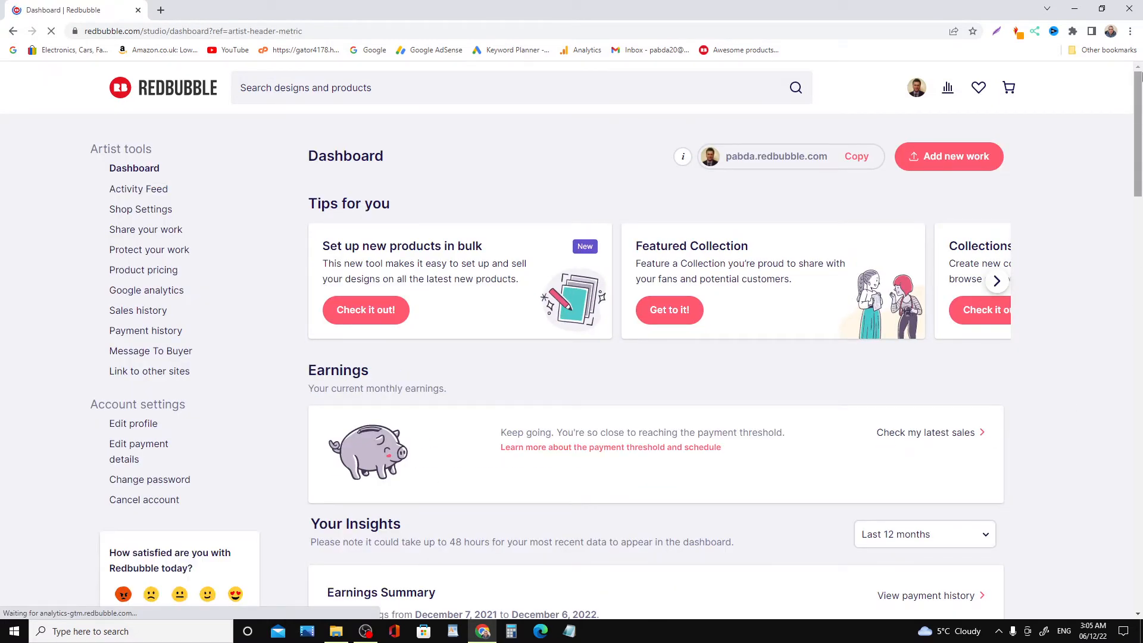
Step: Scroll past the £12.59 Earnings Summary chart to the earnings by artwork and product table
{"action": "scroll", "scroll_direction": "down", "scroll_amount": 3}
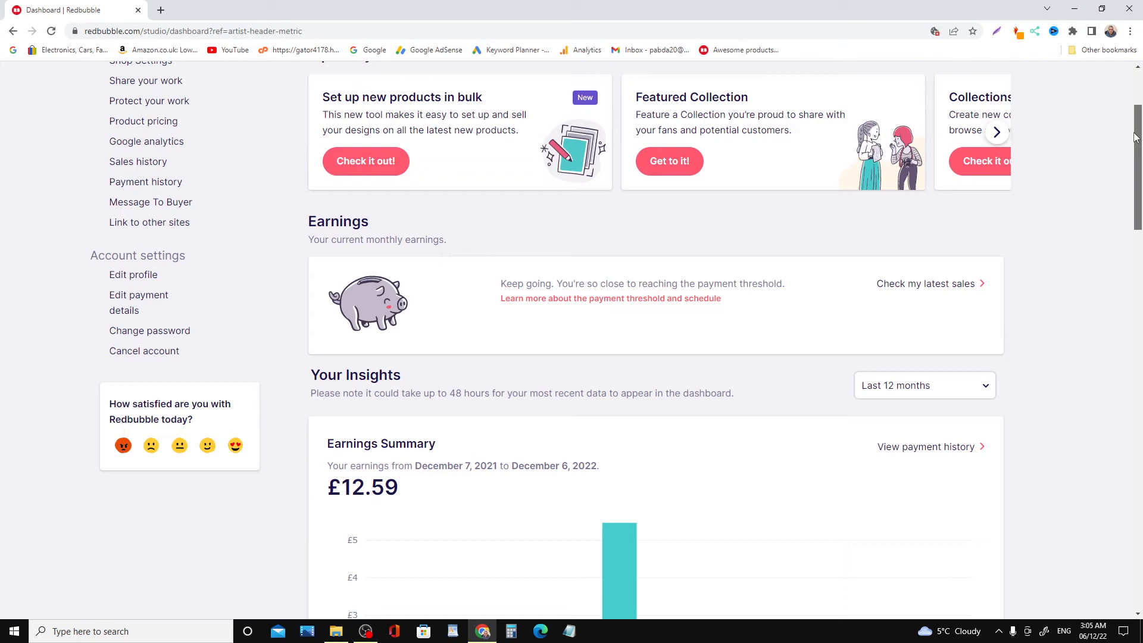
{"action": "mouse_move", "coordinate": [336, 523]}
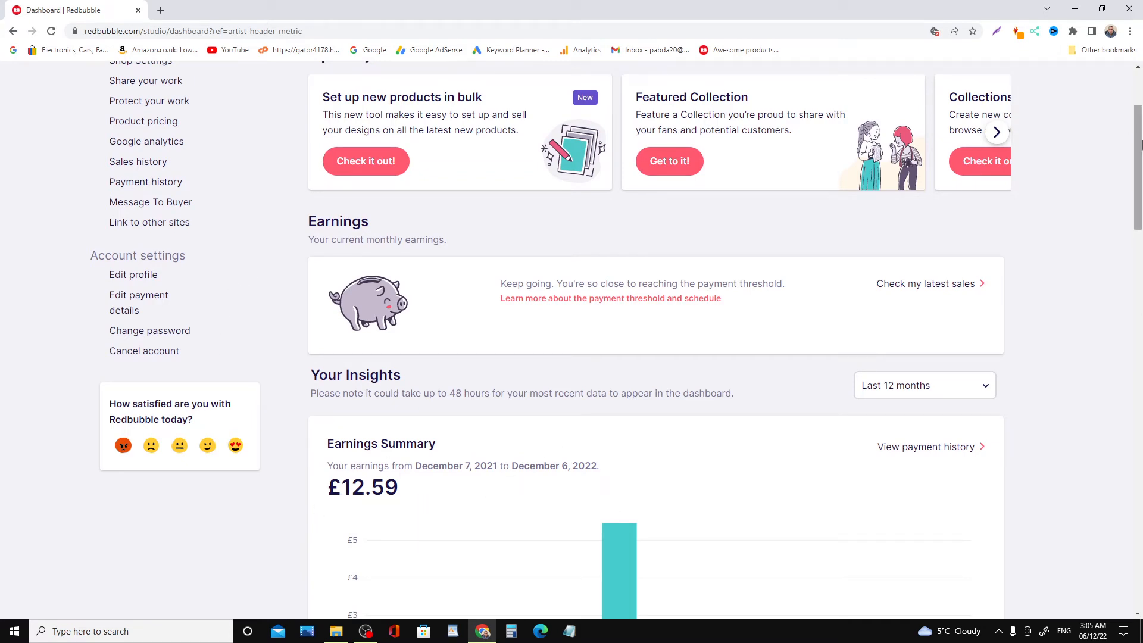
{"action": "scroll", "scroll_direction": "down", "scroll_amount": 3}
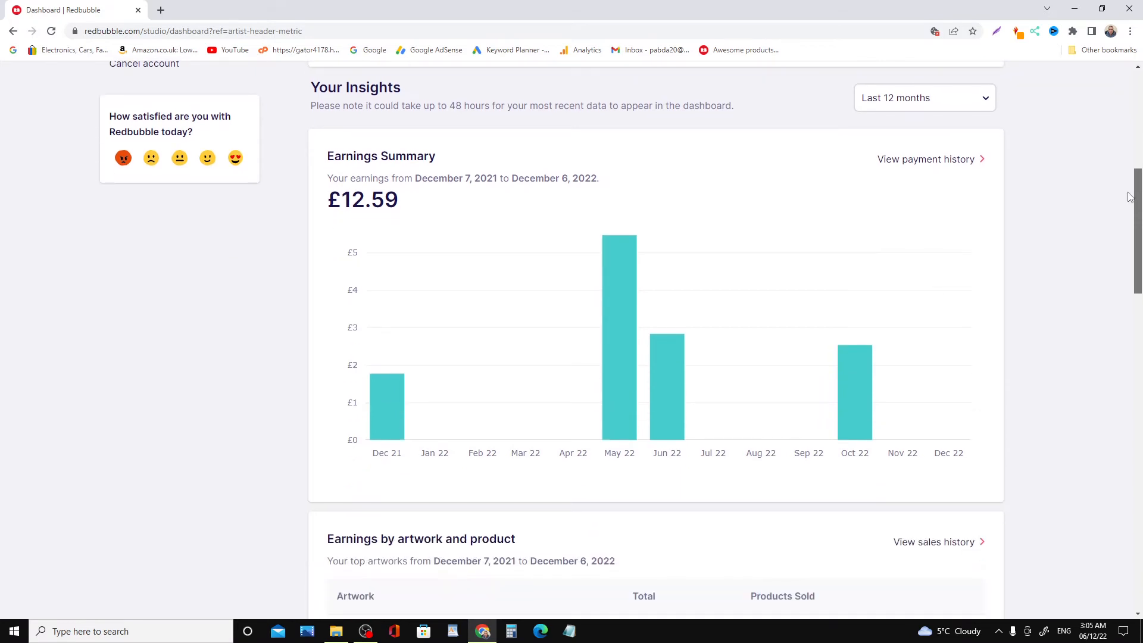
{"action": "scroll", "scroll_direction": "down", "scroll_amount": 3}
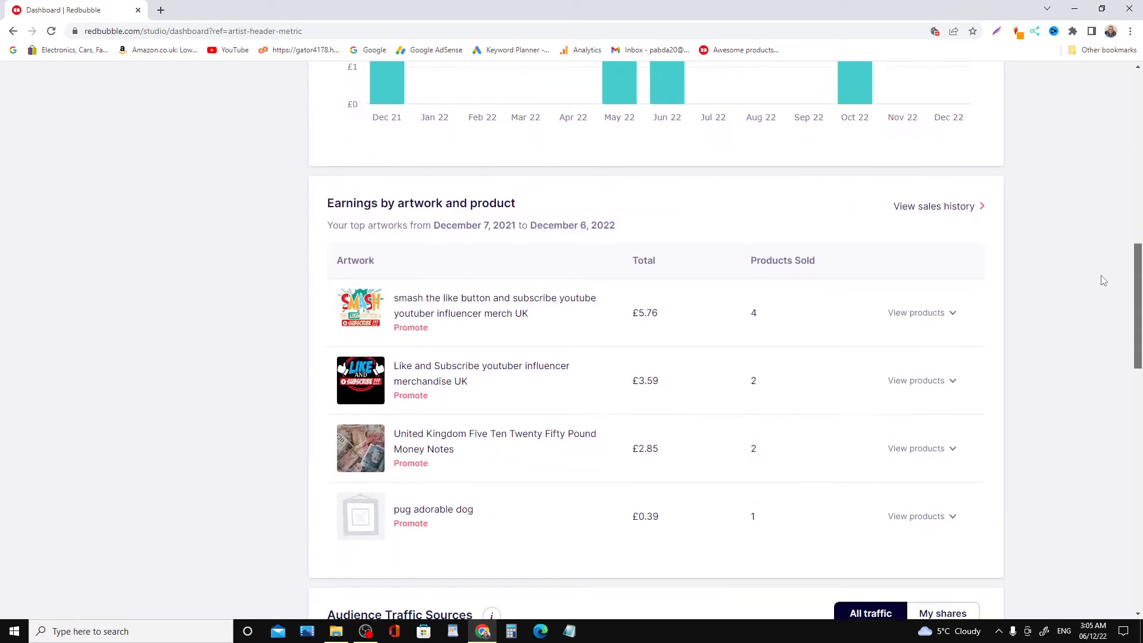
{"action": "scroll", "scroll_direction": "down", "scroll_amount": 3}
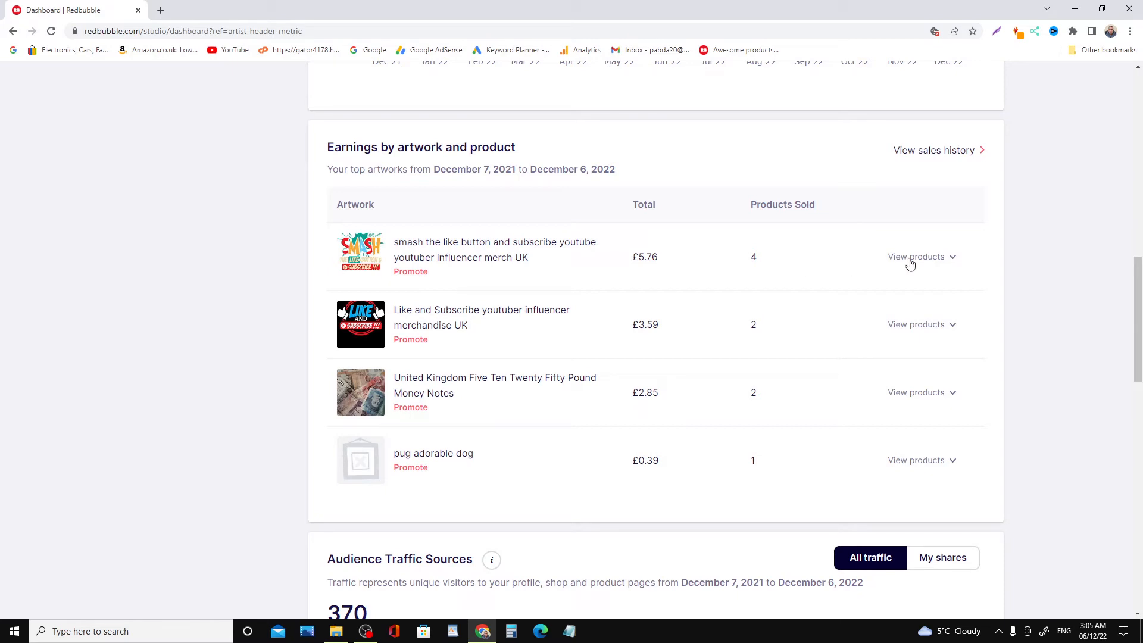
Step: Expand products sold for the top, Like and Subscribe, and money notes artworks, revealing Zipper Pouch sales
{"action": "left_click", "coordinate": [916, 256]}
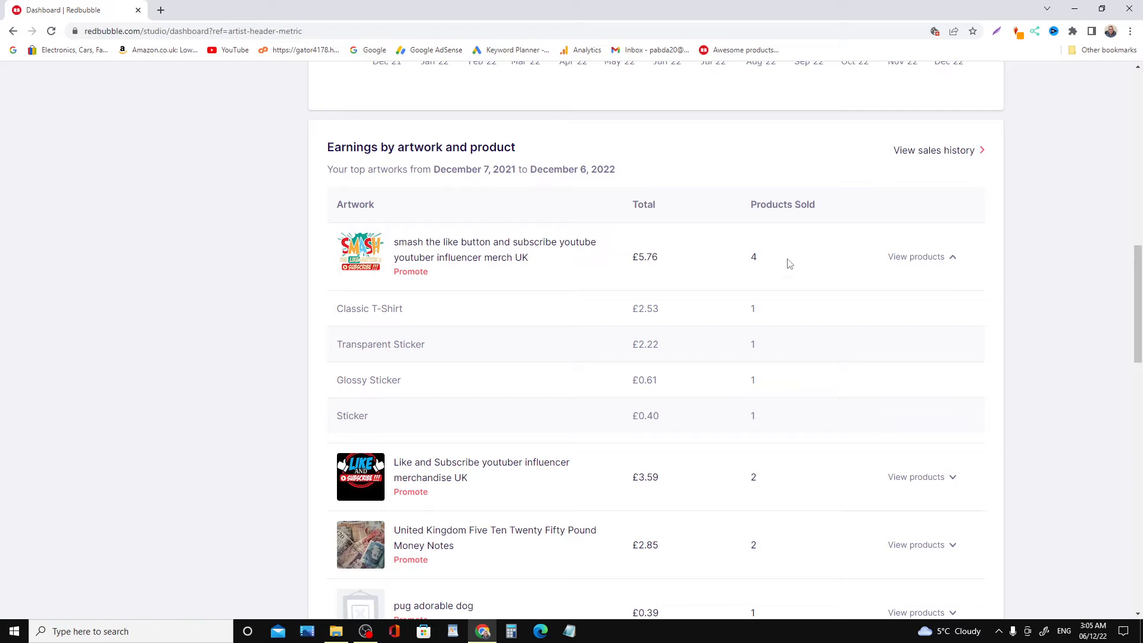
{"action": "mouse_move", "coordinate": [705, 268]}
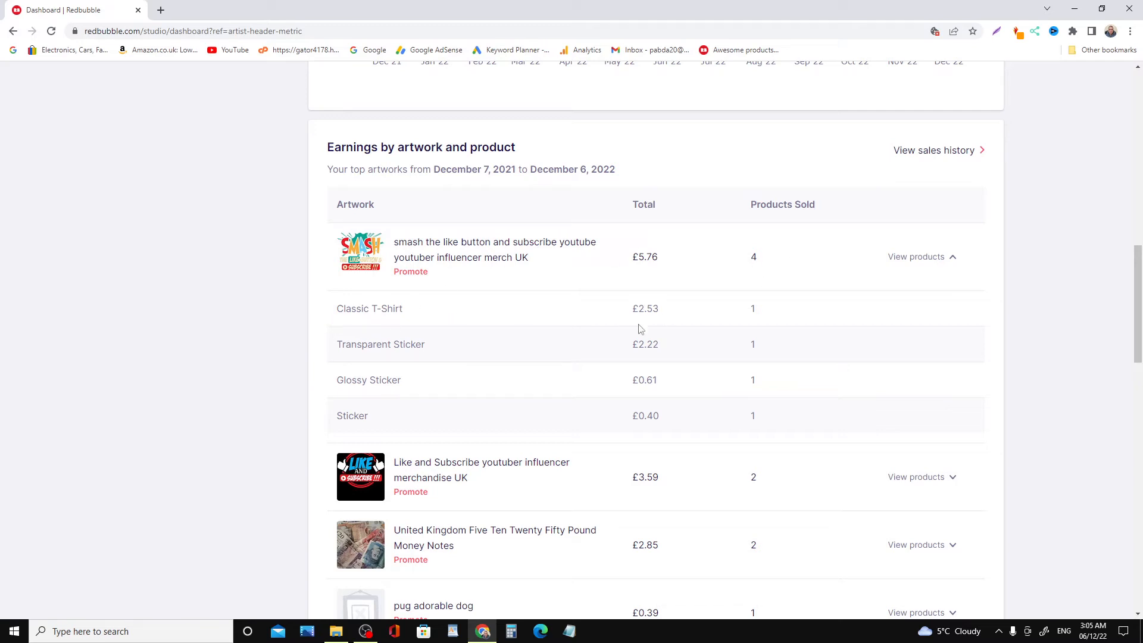
{"action": "mouse_move", "coordinate": [290, 401]}
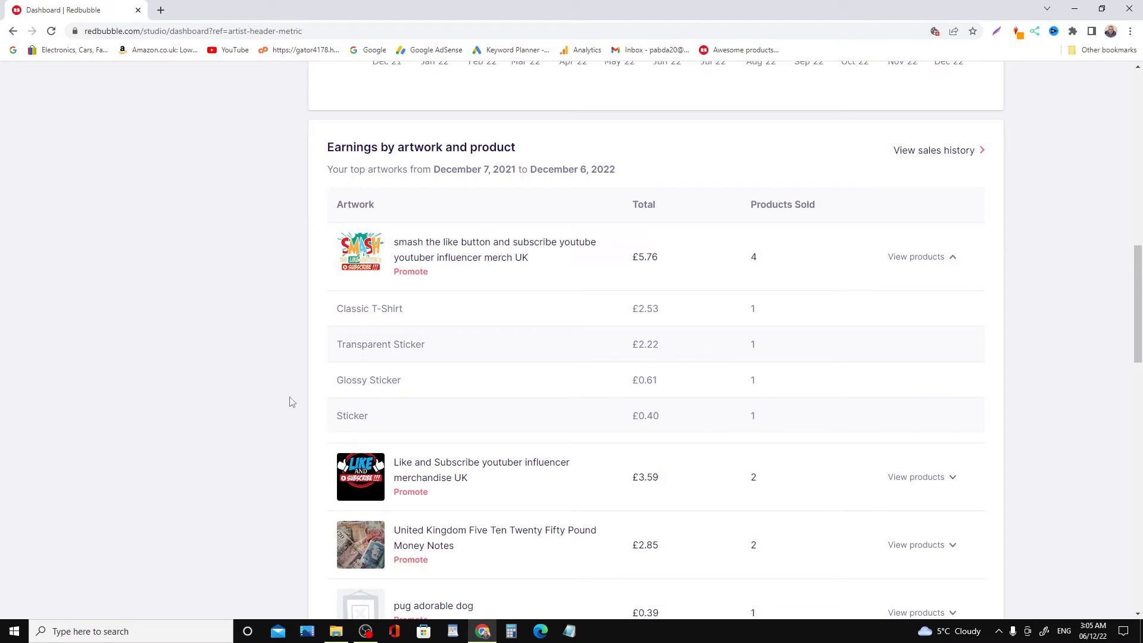
{"action": "mouse_move", "coordinate": [302, 464]}
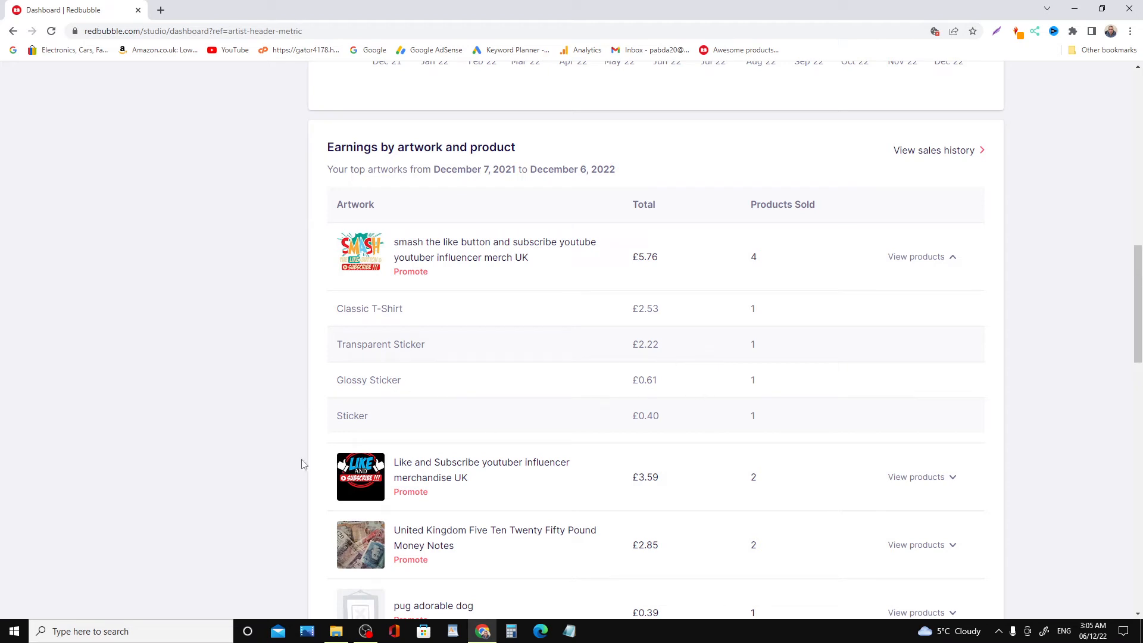
{"action": "scroll", "scroll_direction": "down", "scroll_amount": 3}
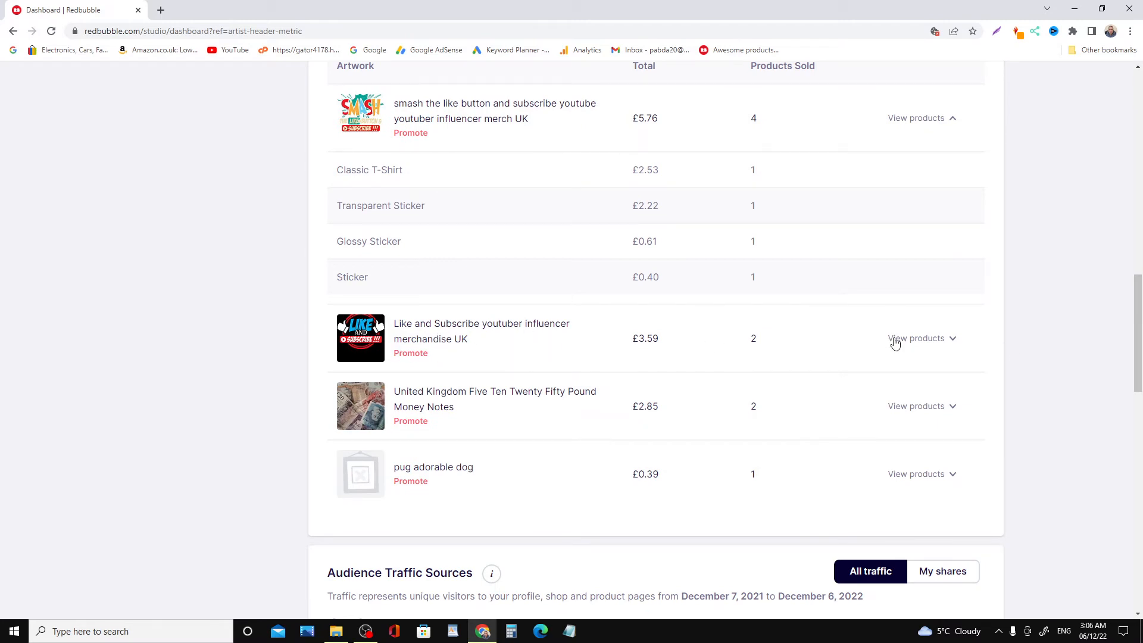
{"action": "left_click", "coordinate": [916, 338]}
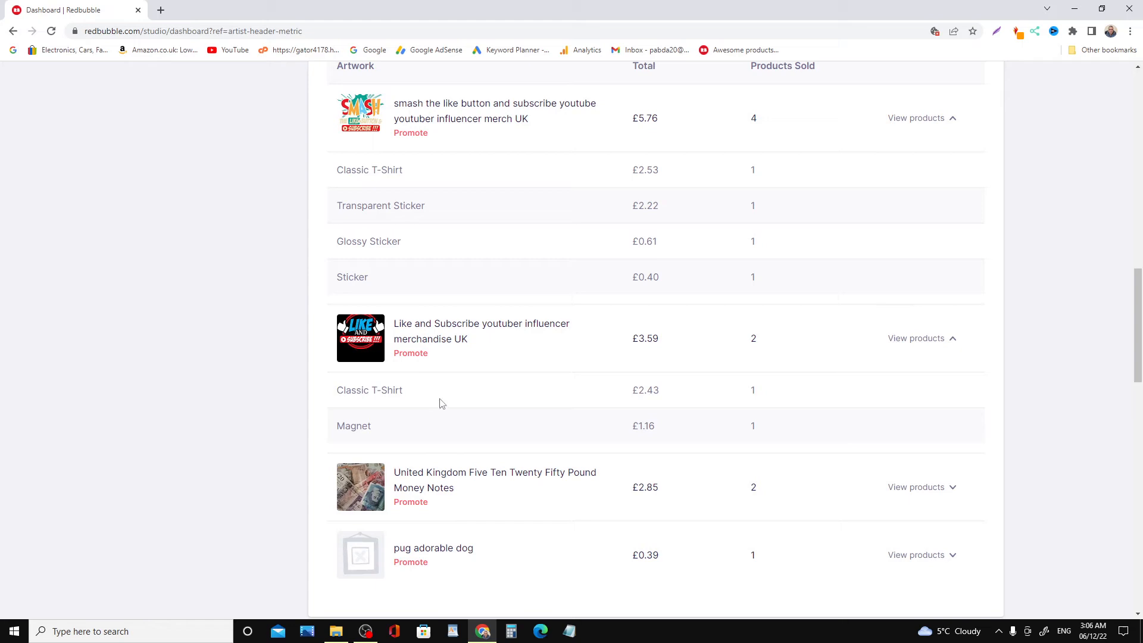
{"action": "mouse_move", "coordinate": [658, 428]}
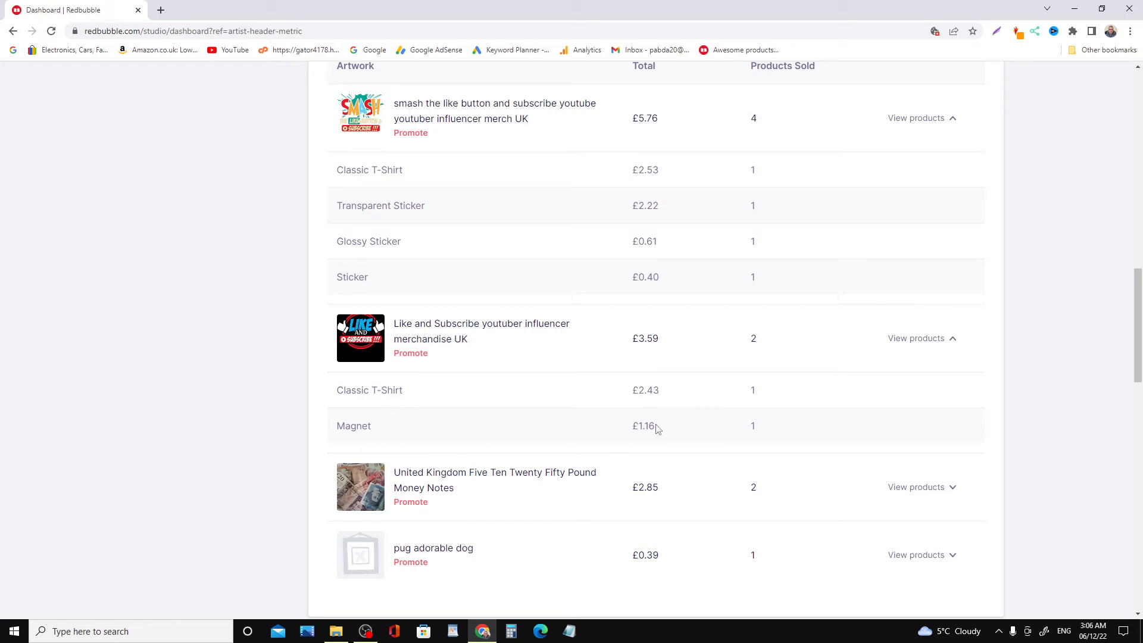
{"action": "scroll", "scroll_direction": "down", "scroll_amount": 3}
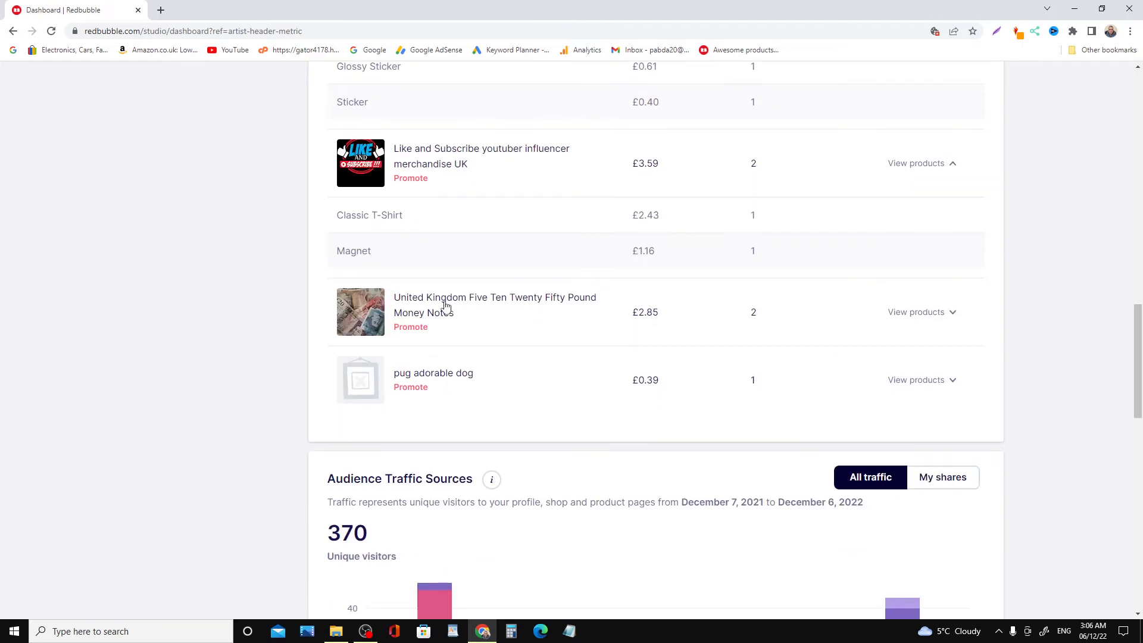
{"action": "left_click", "coordinate": [916, 312]}
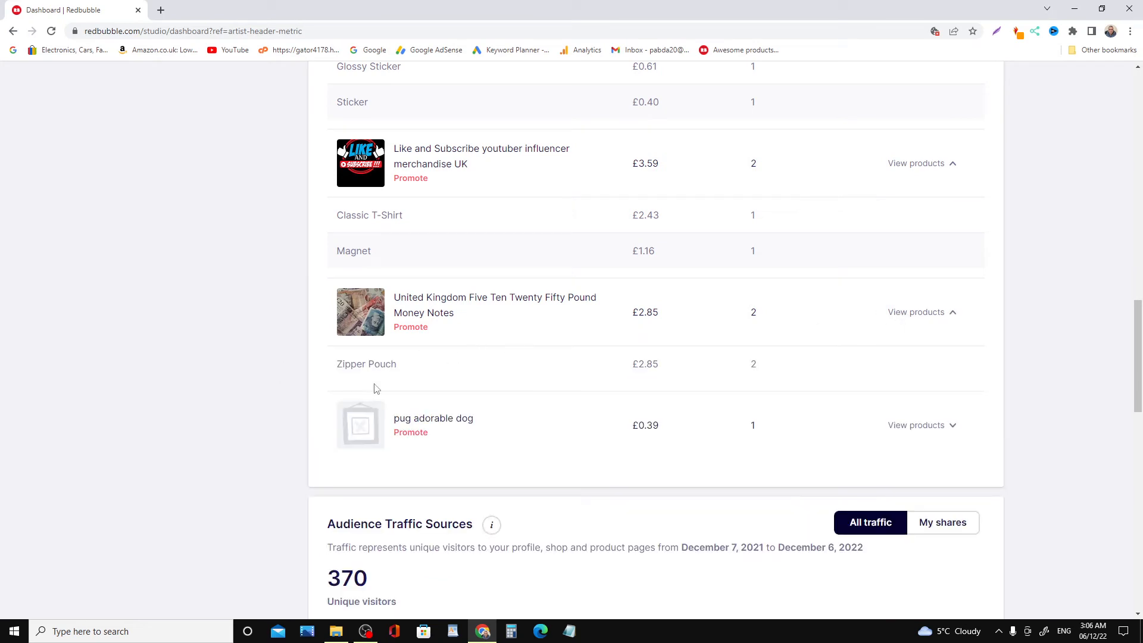
{"action": "mouse_move", "coordinate": [679, 375]}
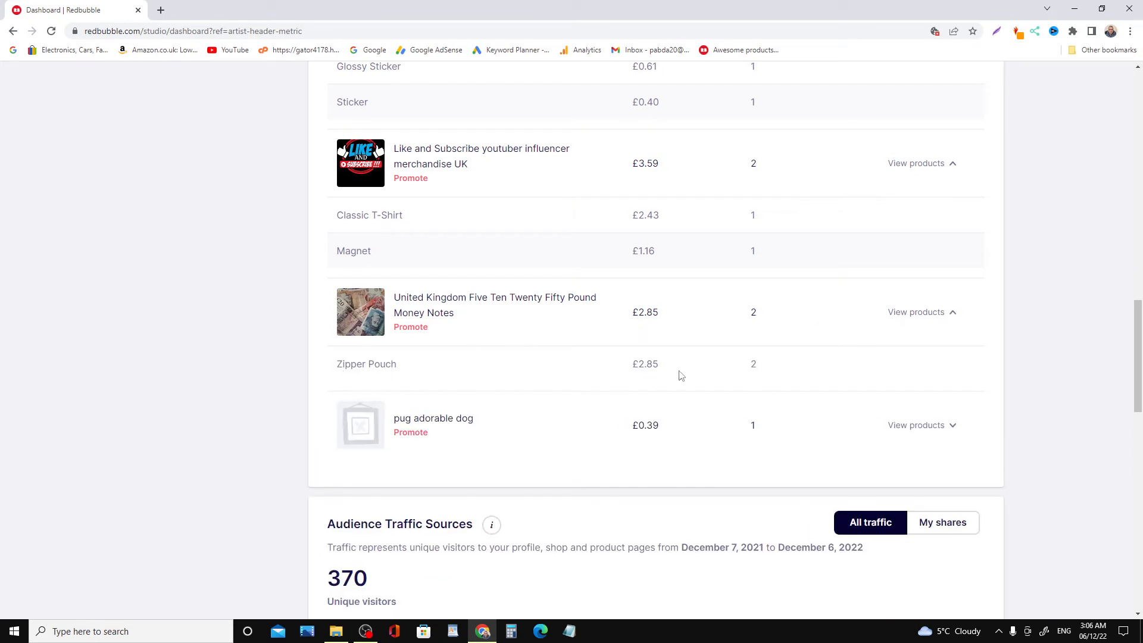
{"action": "mouse_move", "coordinate": [546, 320]}
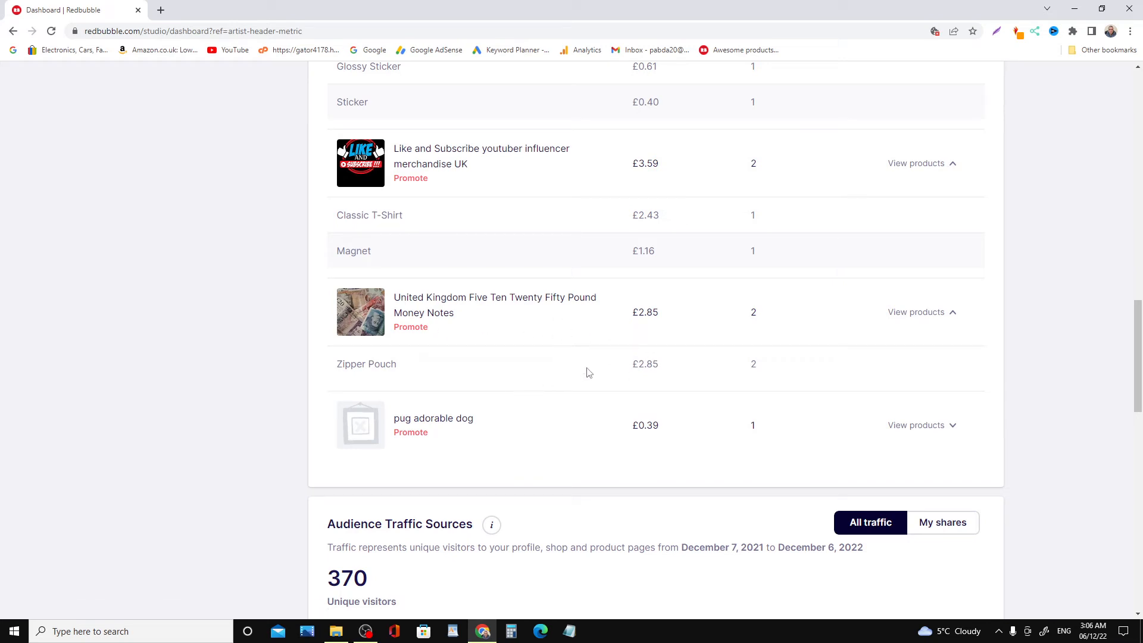
{"action": "scroll", "scroll_direction": "down", "scroll_amount": 3}
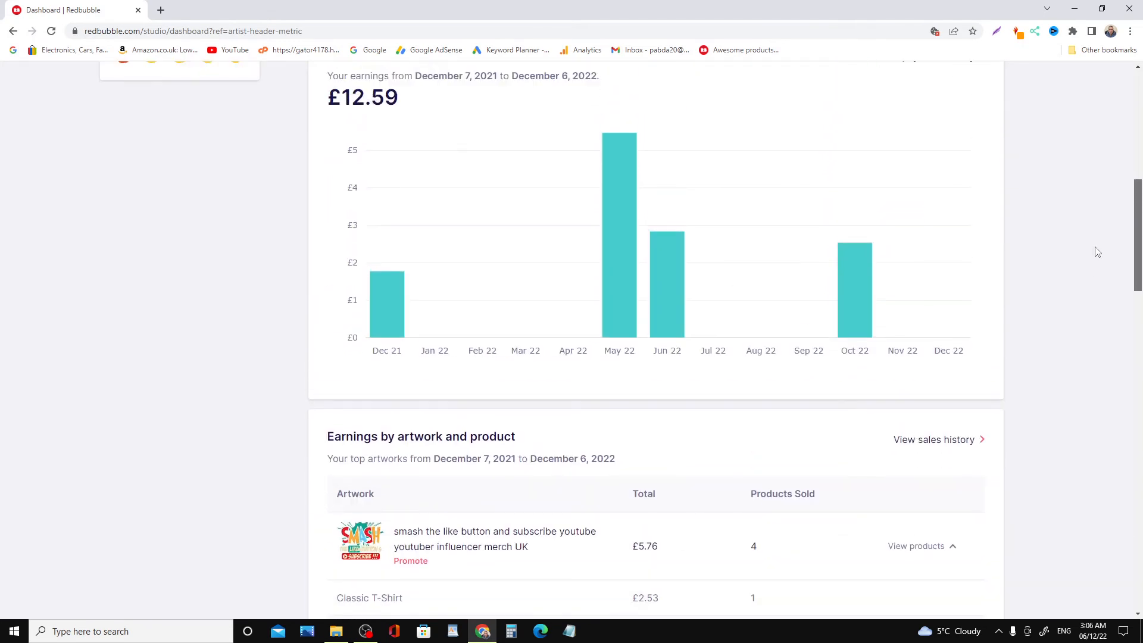
Step: Scroll past the earnings table to the 370-visitor Audience Traffic Sources chart
{"action": "scroll", "scroll_direction": "down", "scroll_amount": 3}
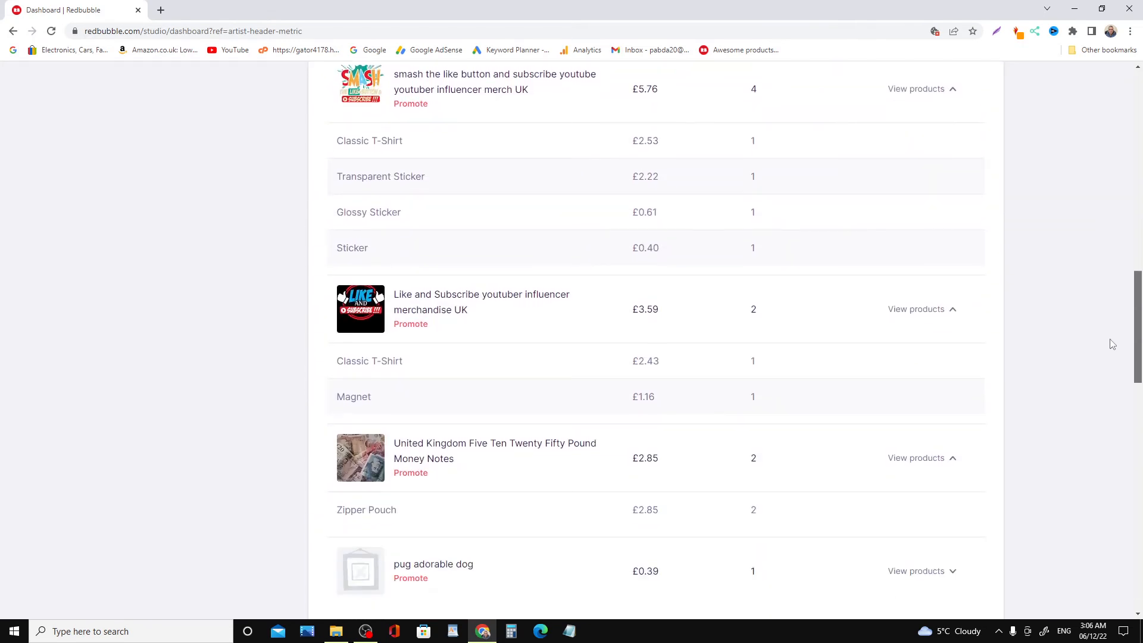
{"action": "scroll", "scroll_direction": "down", "scroll_amount": 3}
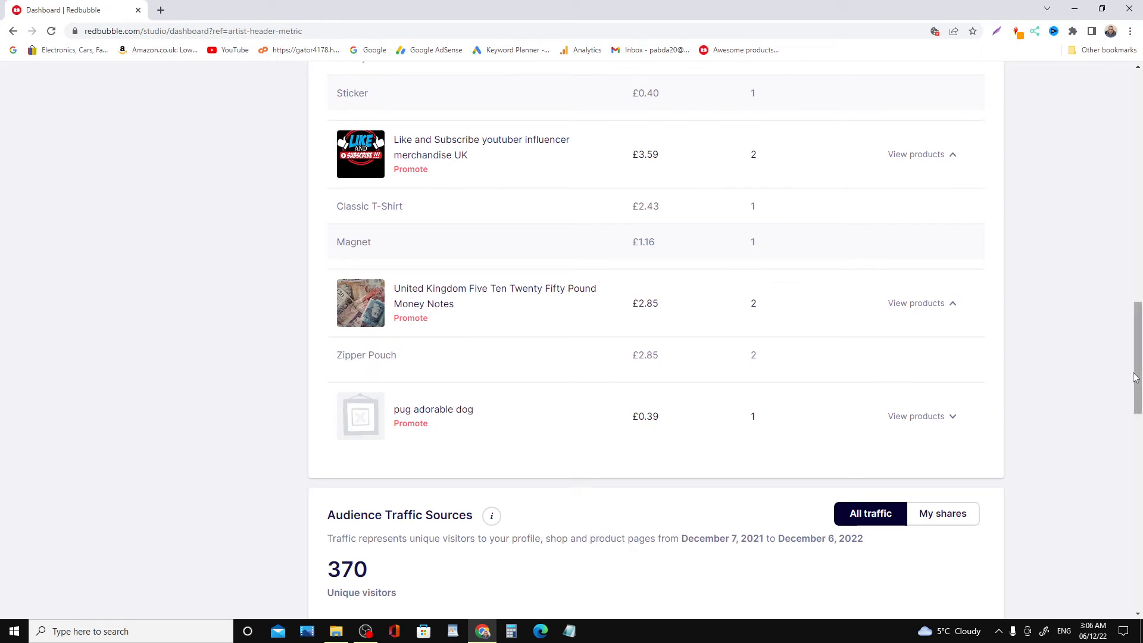
{"action": "scroll", "scroll_direction": "down", "scroll_amount": 3}
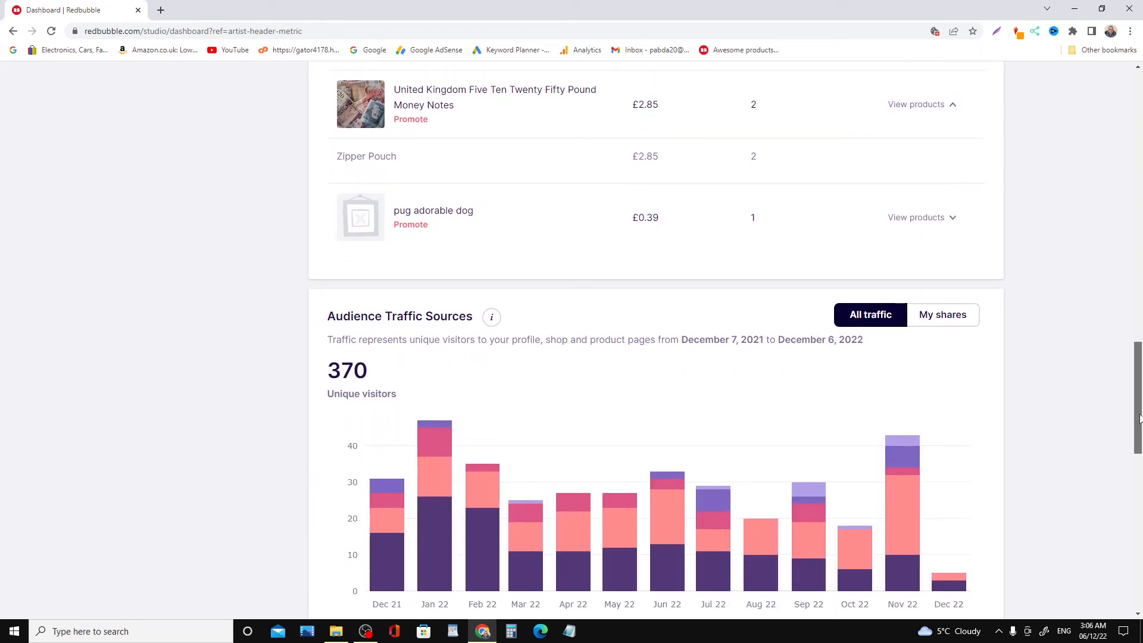
{"action": "scroll", "scroll_direction": "down", "scroll_amount": 3}
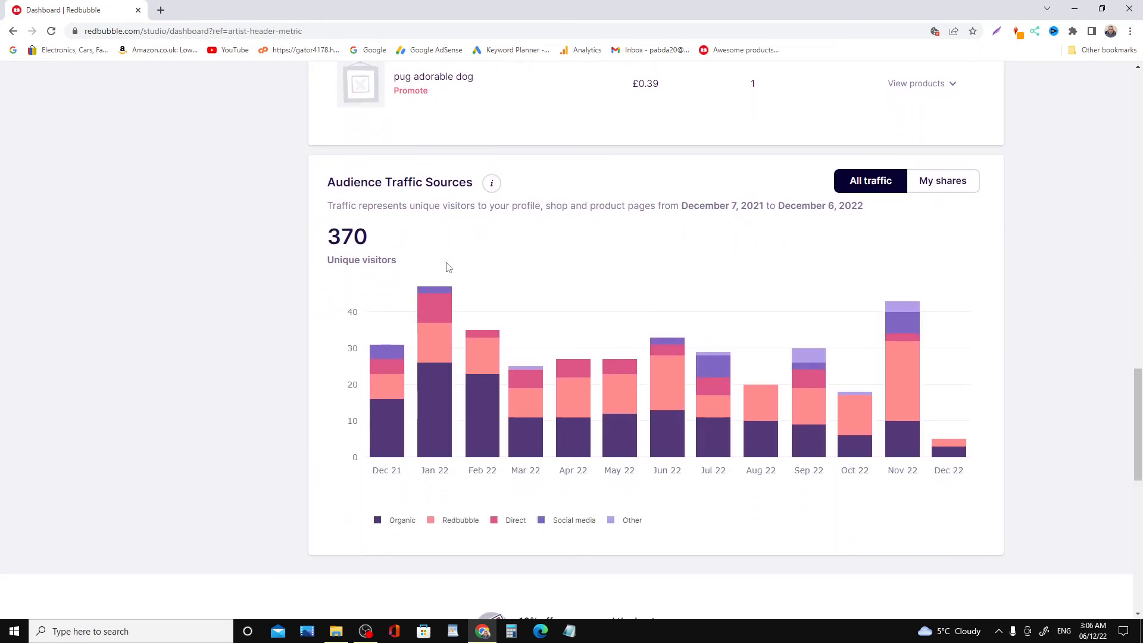
{"action": "mouse_move", "coordinate": [842, 422]}
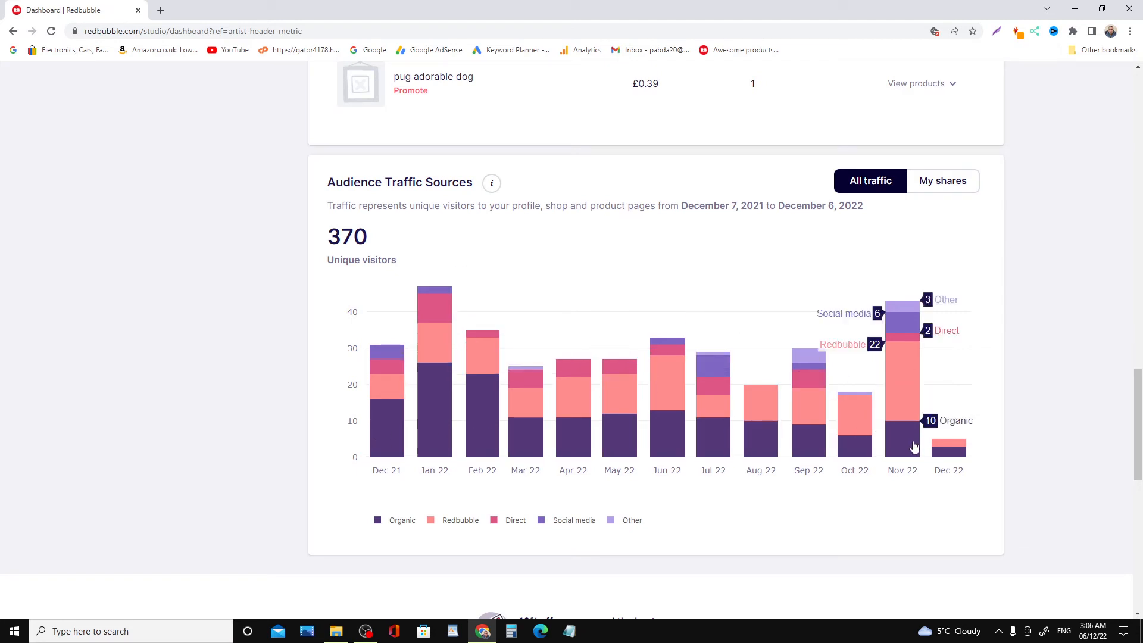
{"action": "mouse_move", "coordinate": [348, 445]}
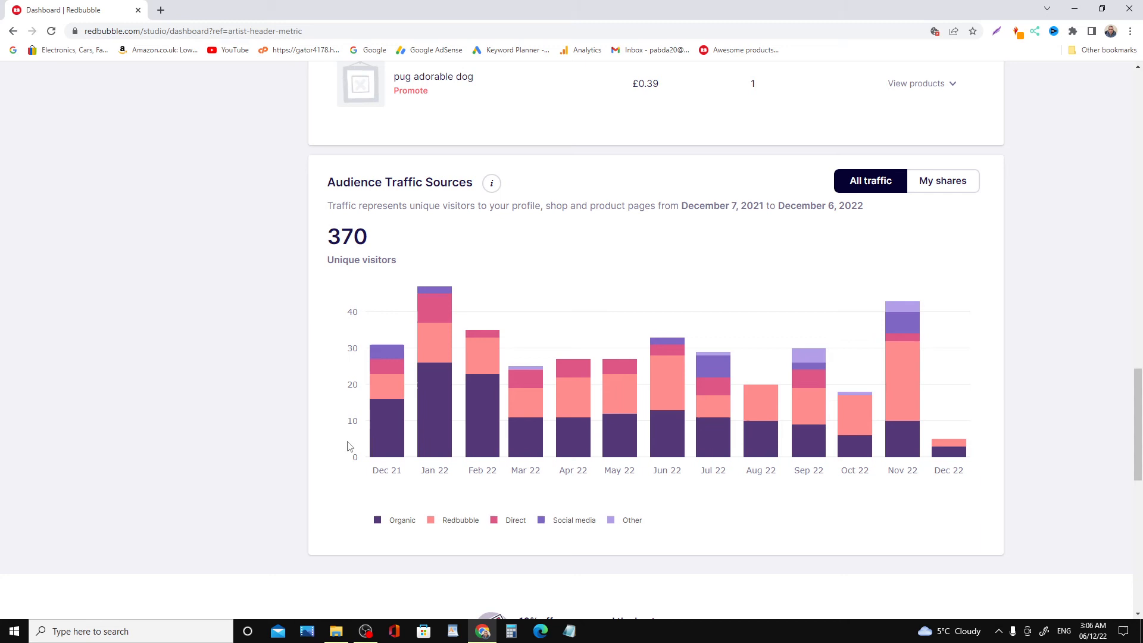
{"action": "mouse_move", "coordinate": [892, 432]}
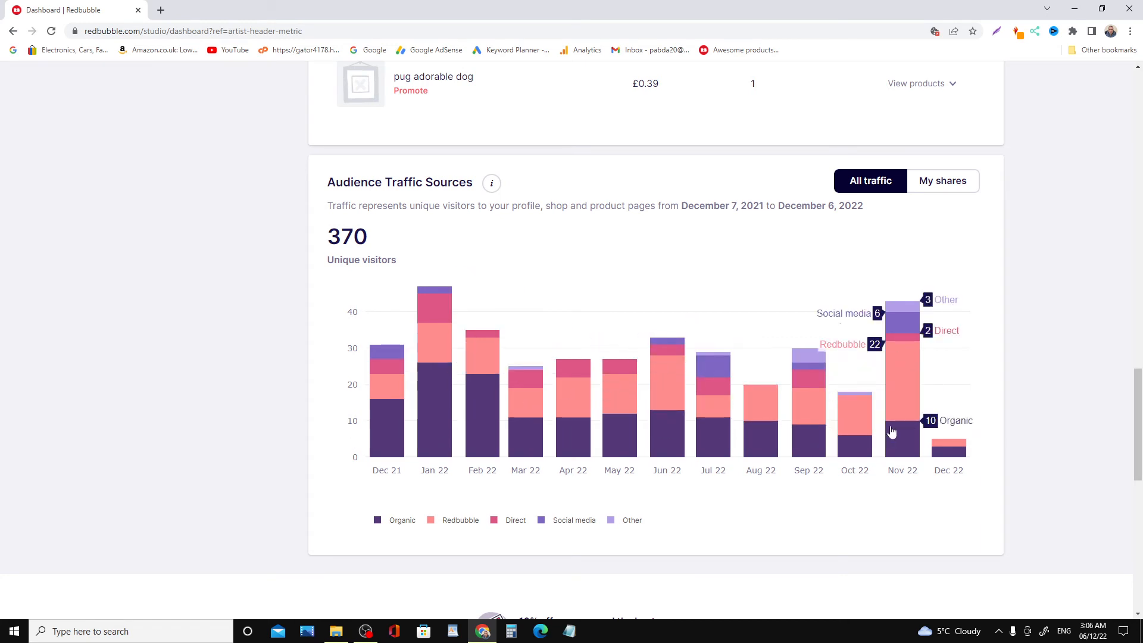
{"action": "mouse_move", "coordinate": [897, 349]}
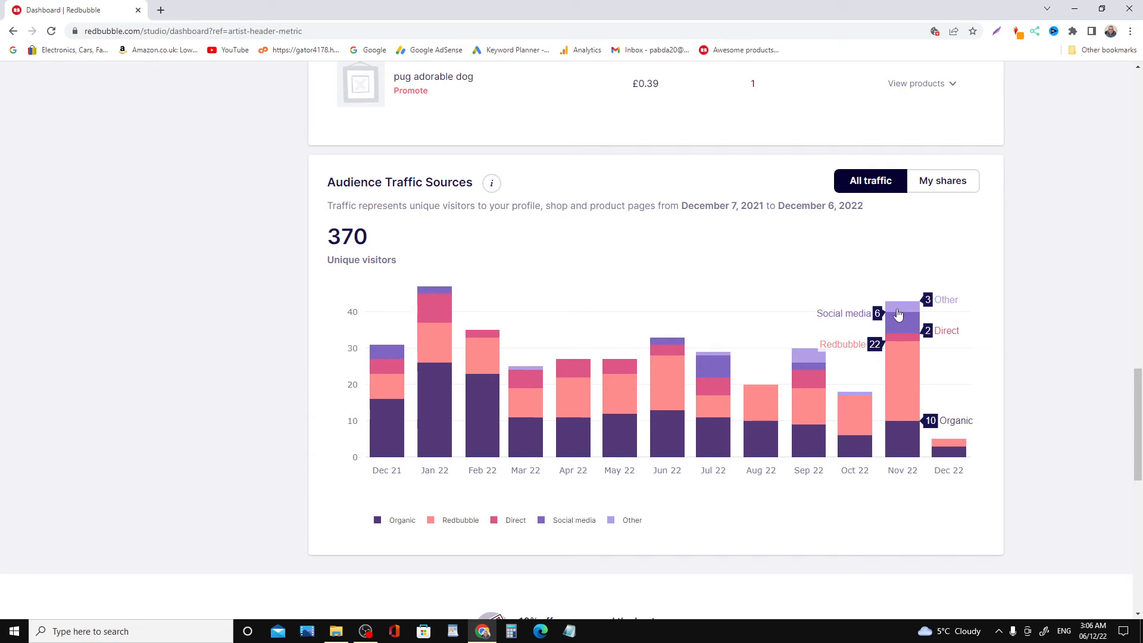
{"action": "mouse_move", "coordinate": [429, 293]}
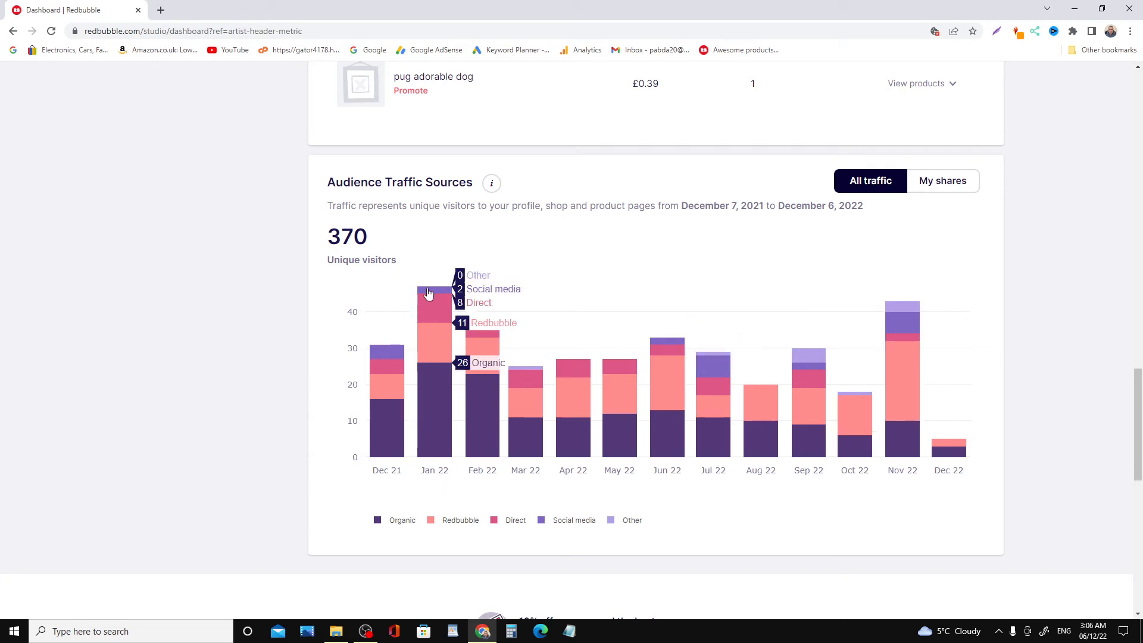
{"action": "mouse_move", "coordinate": [903, 375]}
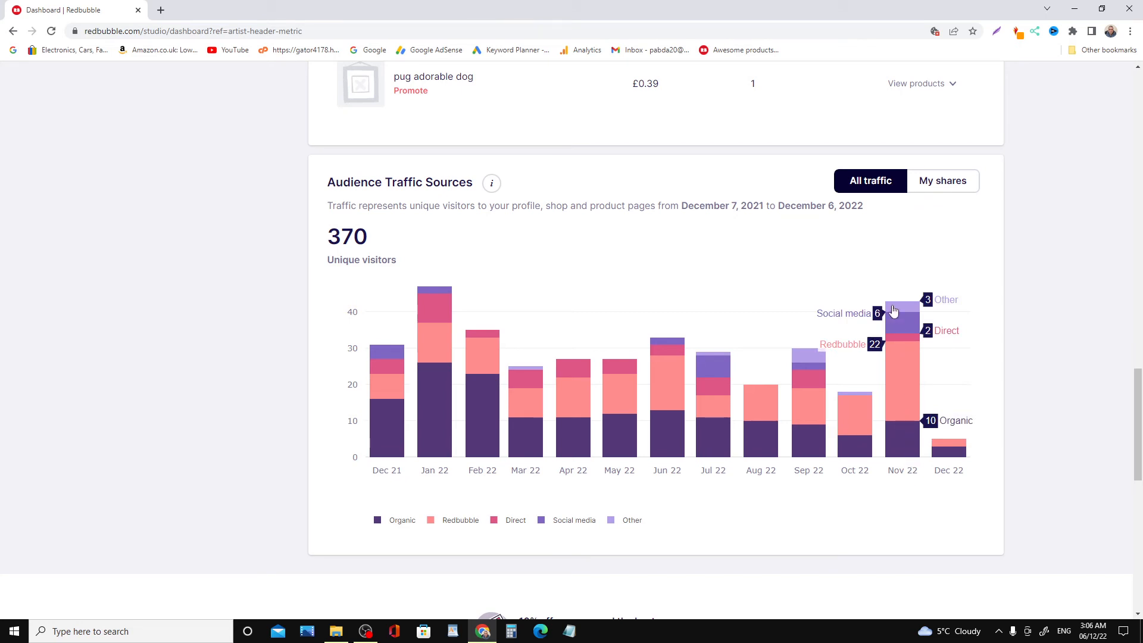
{"action": "mouse_move", "coordinate": [909, 309]}
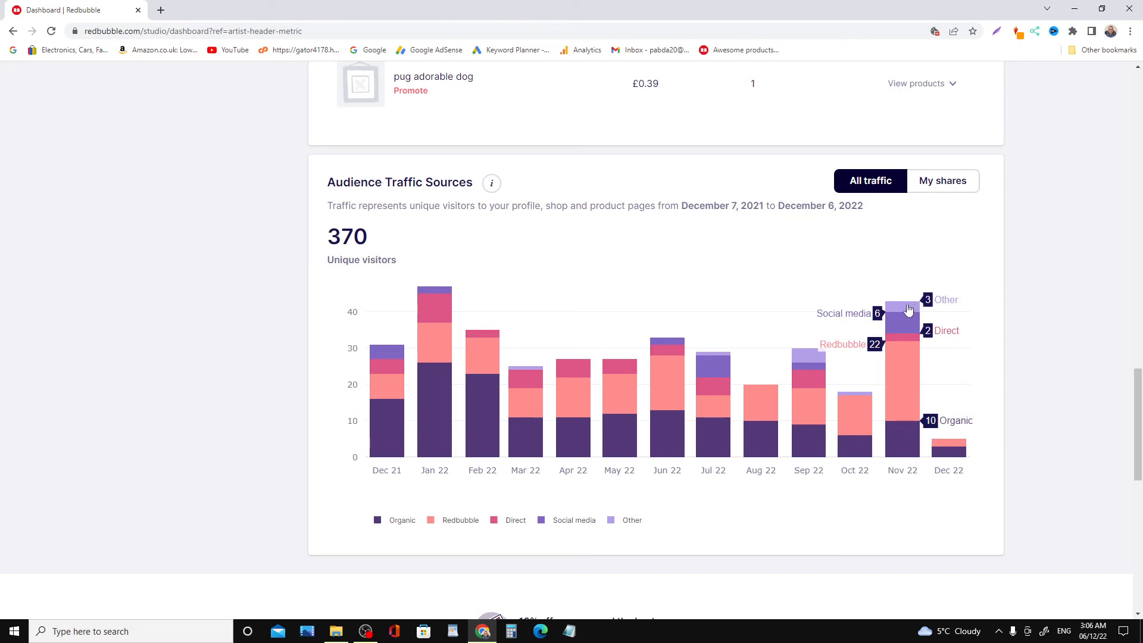
{"action": "mouse_move", "coordinate": [899, 359]}
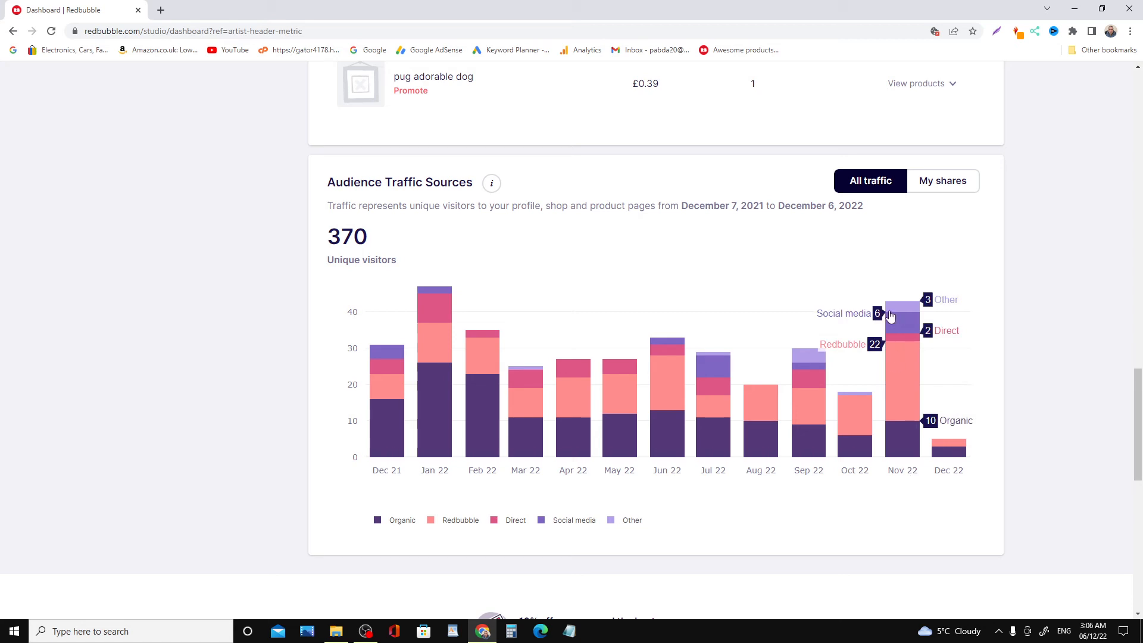
{"action": "mouse_move", "coordinate": [898, 345]}
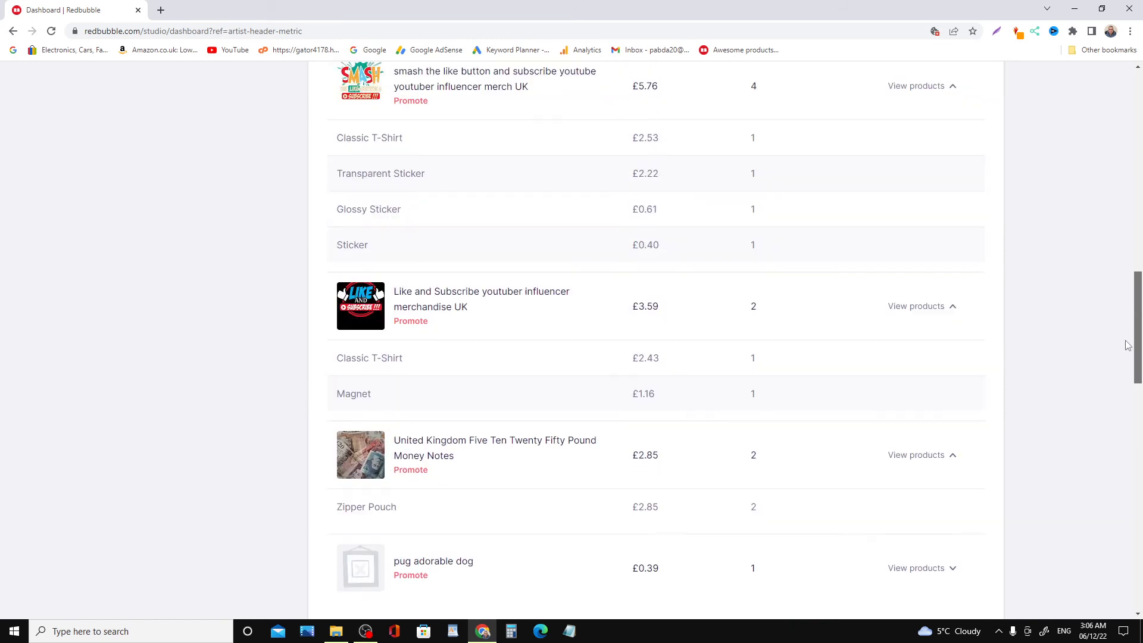
Step: Scroll up through the Earnings Summary chart, checking monthly values like £2.53 for October, to the top
{"action": "scroll", "scroll_direction": "up", "scroll_amount": 3}
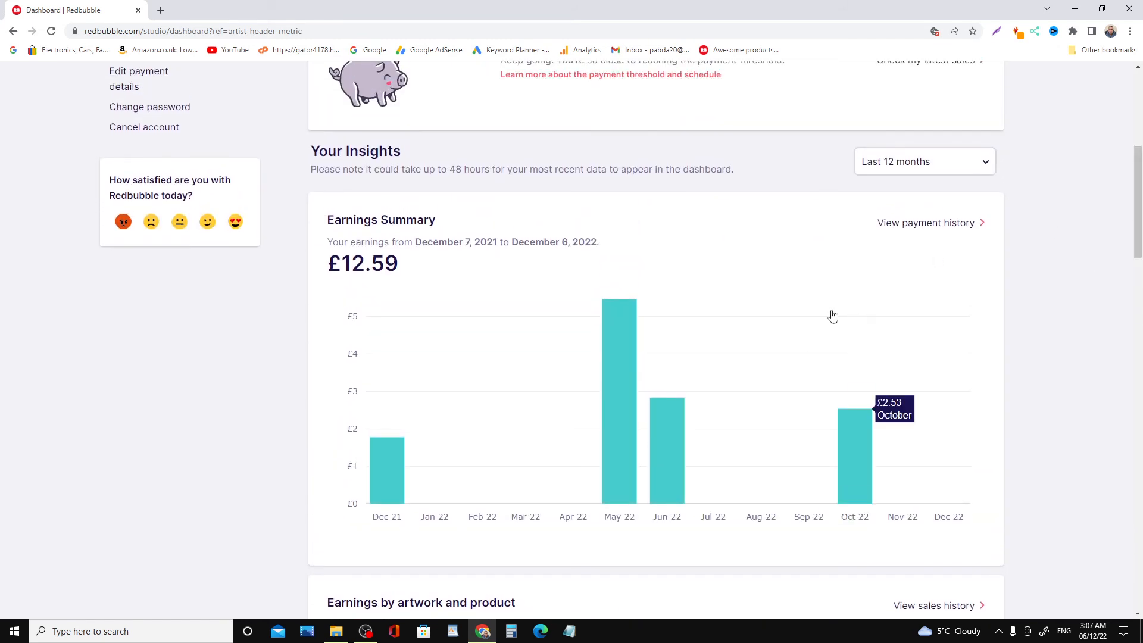
{"action": "mouse_move", "coordinate": [828, 315]}
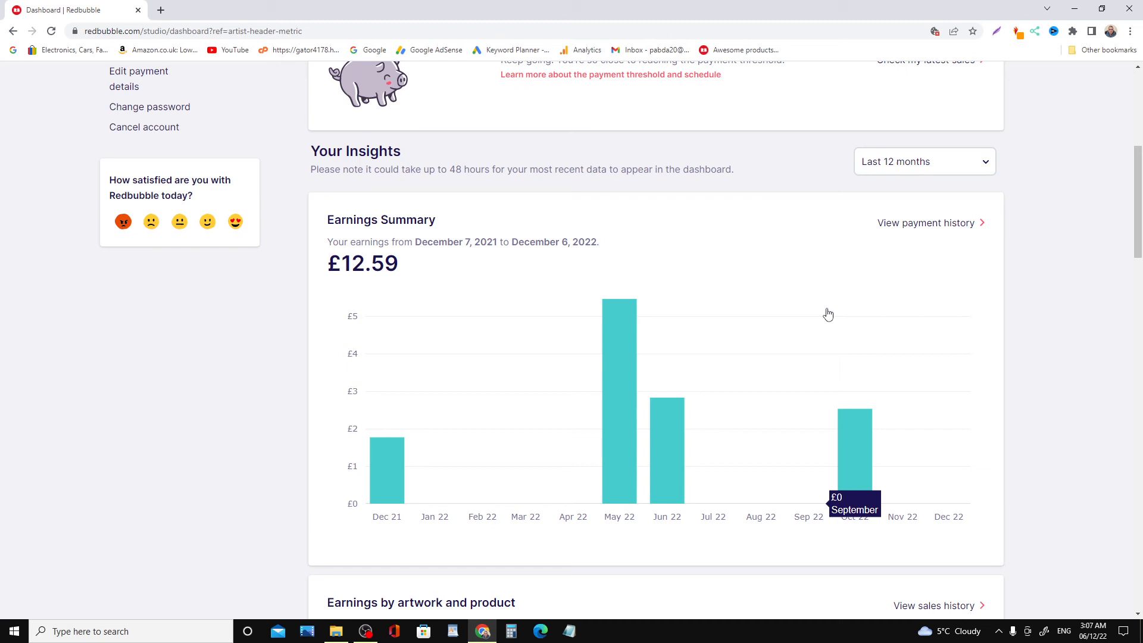
{"action": "mouse_move", "coordinate": [1116, 261]}
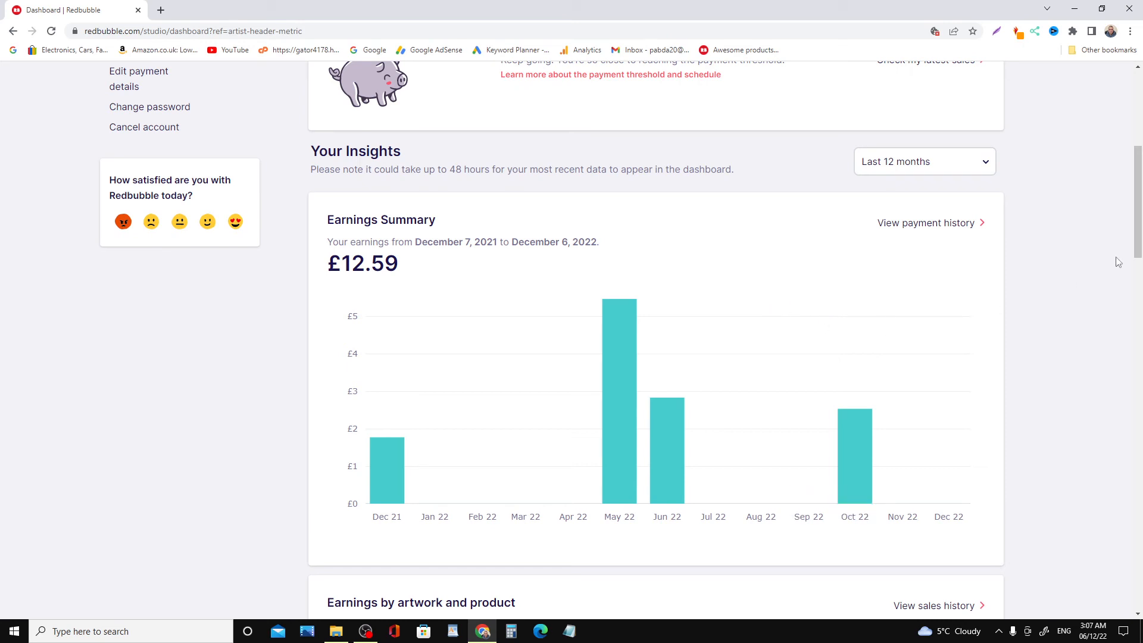
{"action": "scroll", "scroll_direction": "up", "scroll_amount": 3}
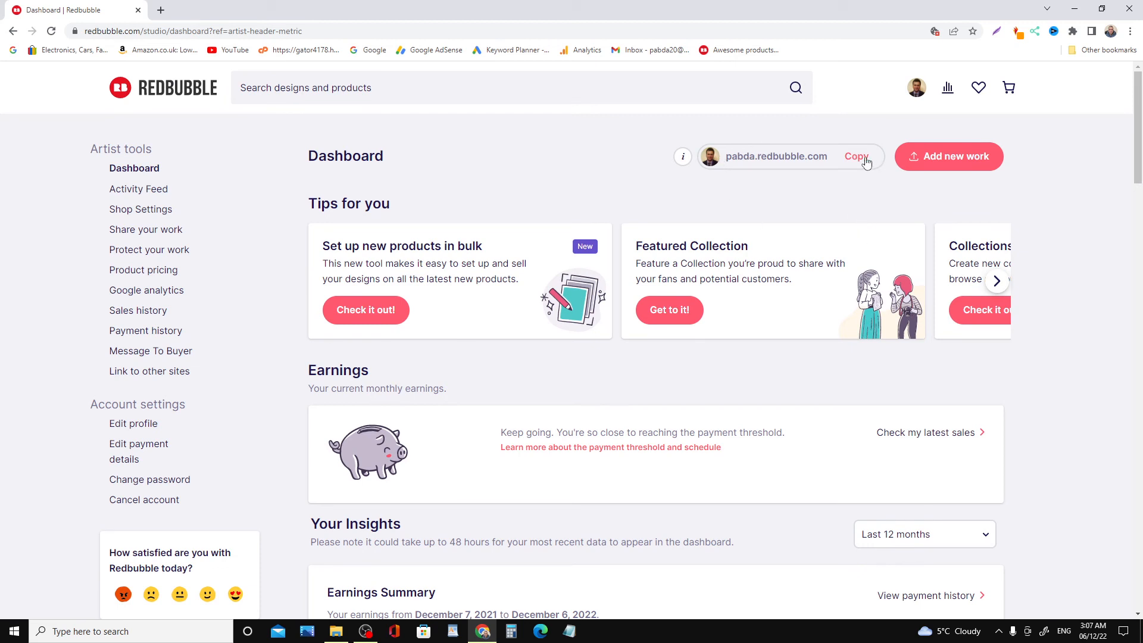
Step: Copy the shop URL, then scroll through the artwork earnings table to Audience Traffic Sources
{"action": "left_click", "coordinate": [855, 156]}
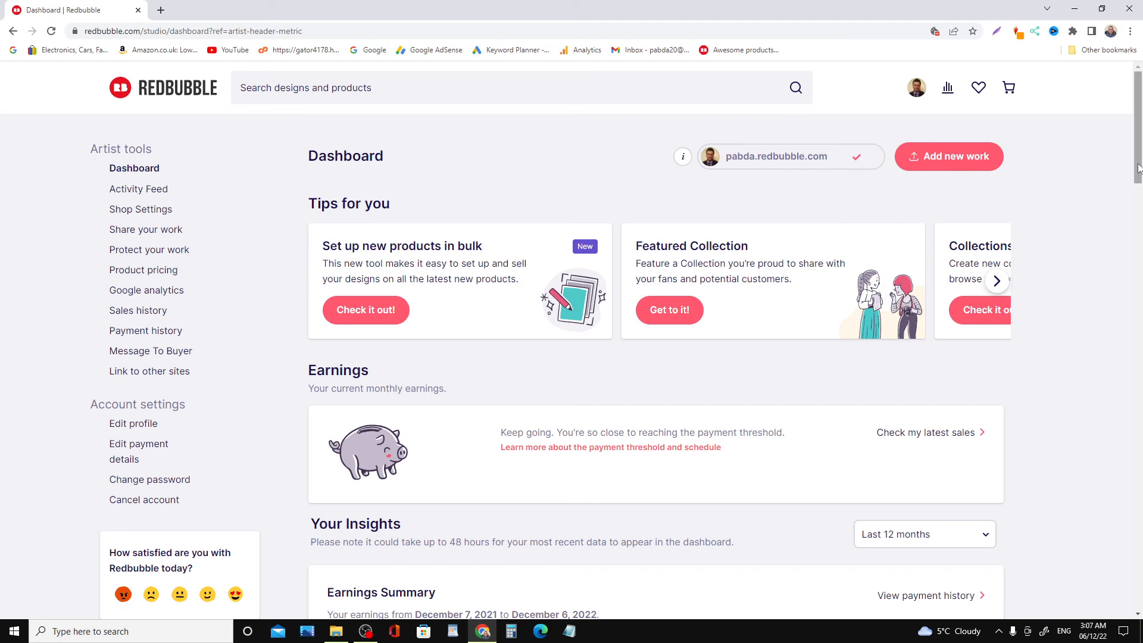
{"action": "scroll", "scroll_direction": "down", "scroll_amount": 3}
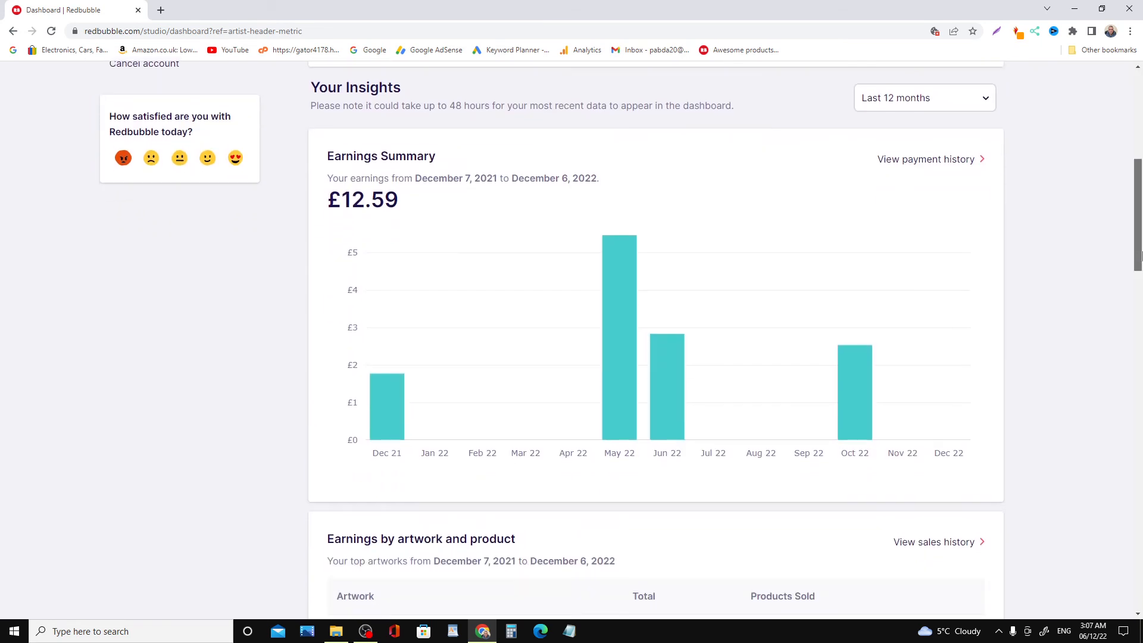
{"action": "scroll", "scroll_direction": "down", "scroll_amount": 3}
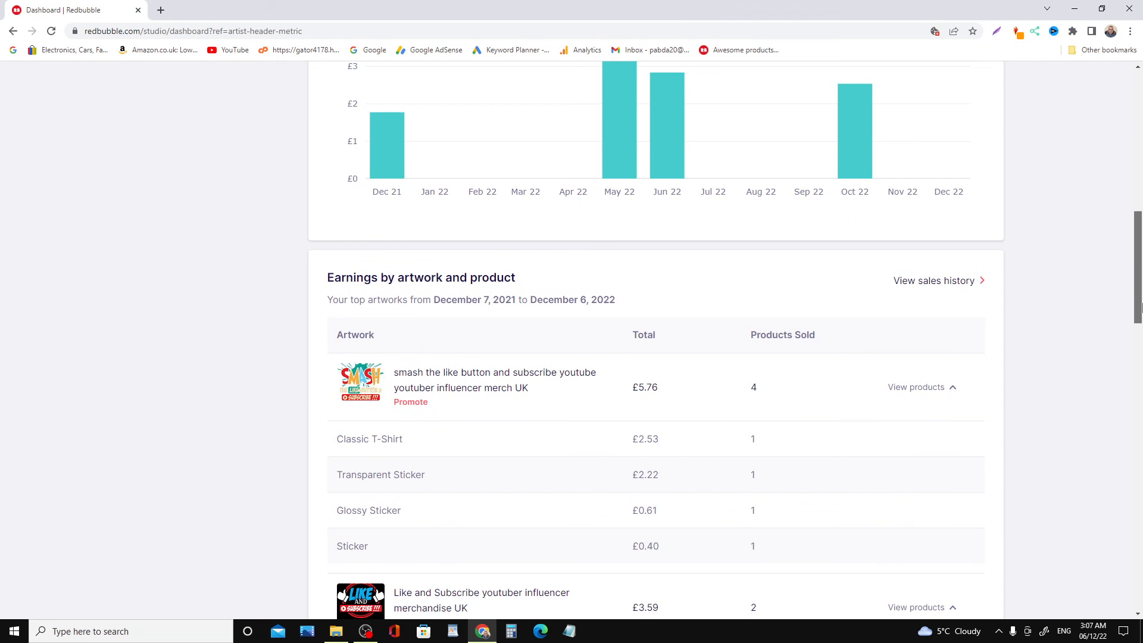
{"action": "scroll", "scroll_direction": "down", "scroll_amount": 3}
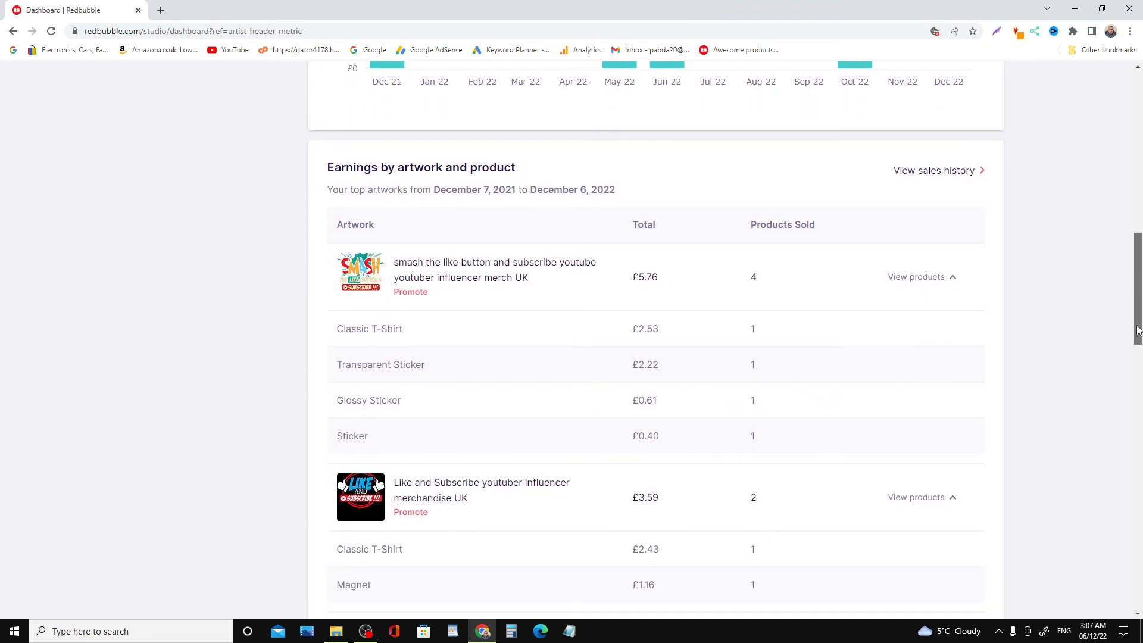
{"action": "scroll", "scroll_direction": "down", "scroll_amount": 3}
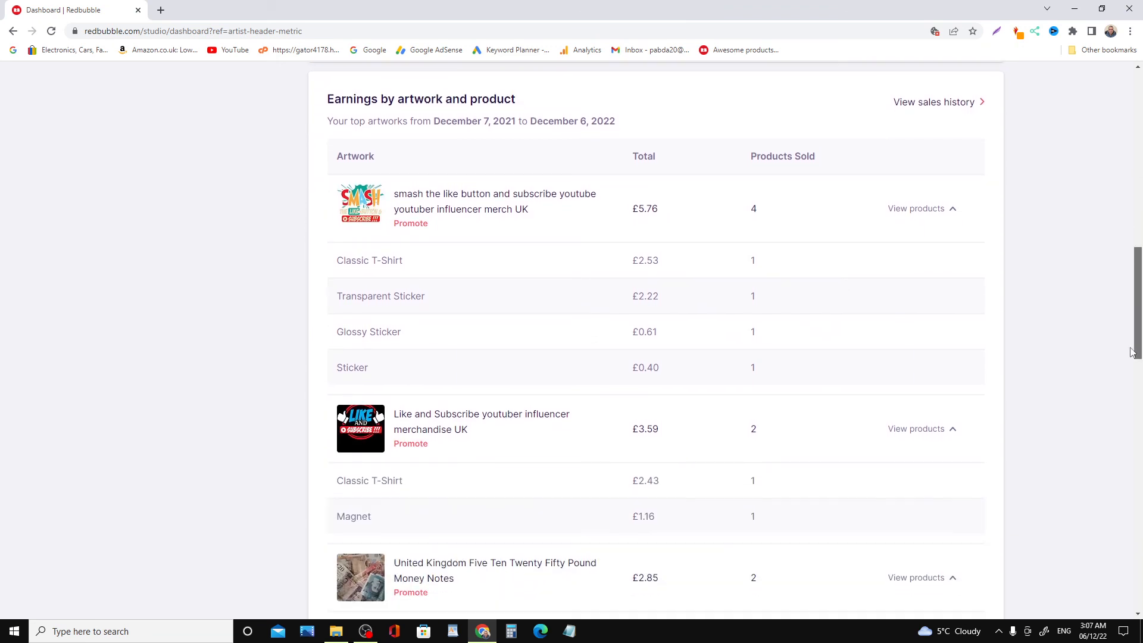
{"action": "scroll", "scroll_direction": "down", "scroll_amount": 3}
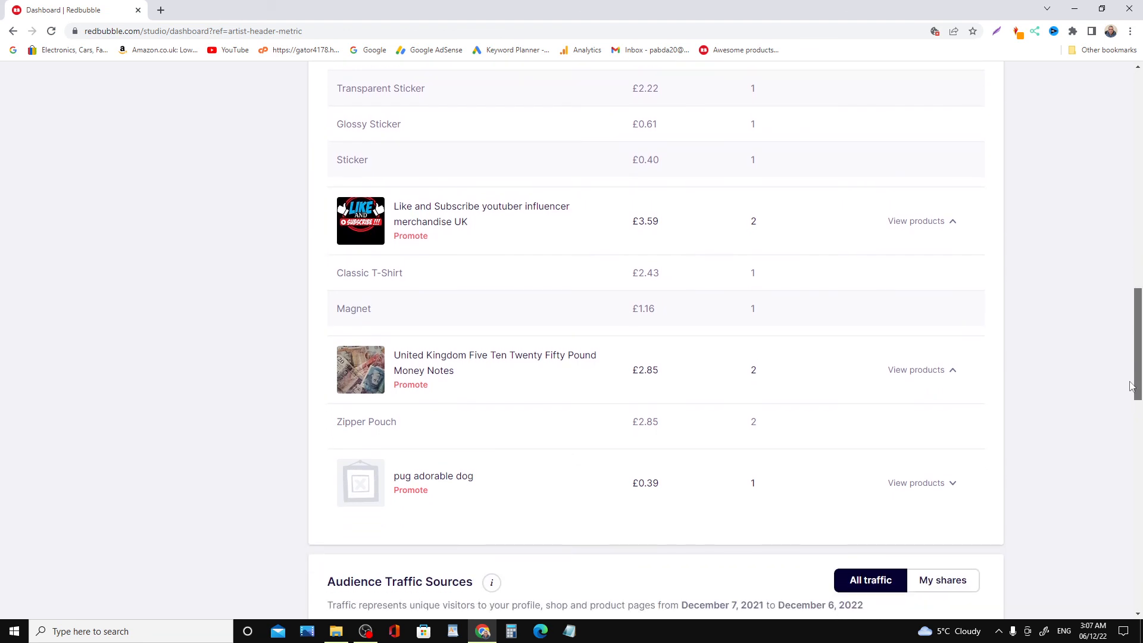
{"action": "scroll", "scroll_direction": "down", "scroll_amount": 3}
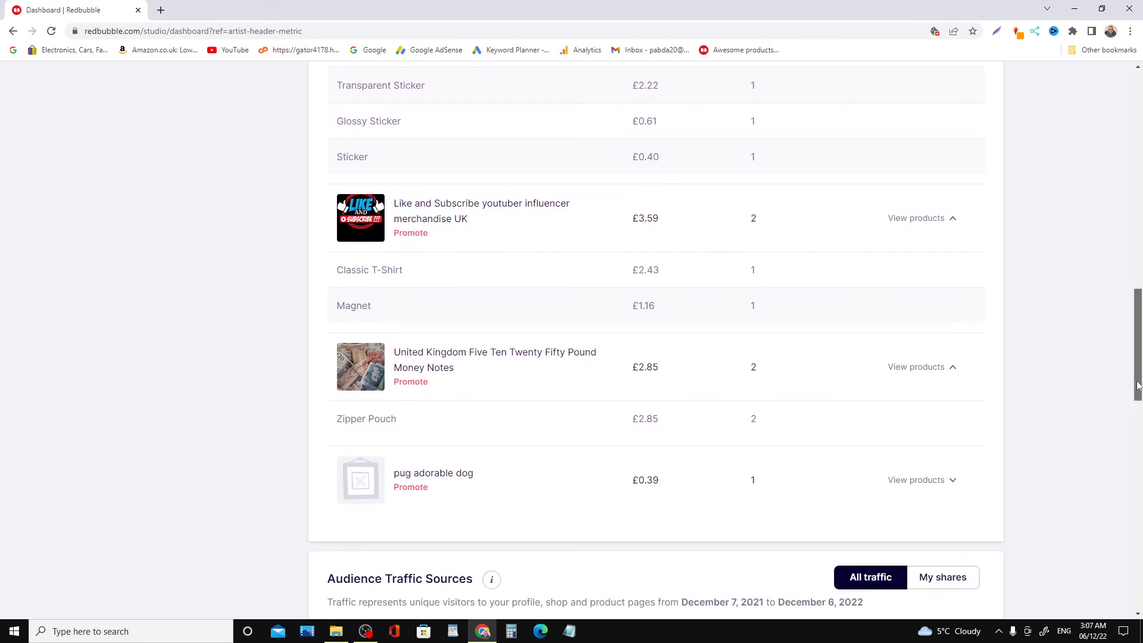
{"action": "scroll", "scroll_direction": "down", "scroll_amount": 3}
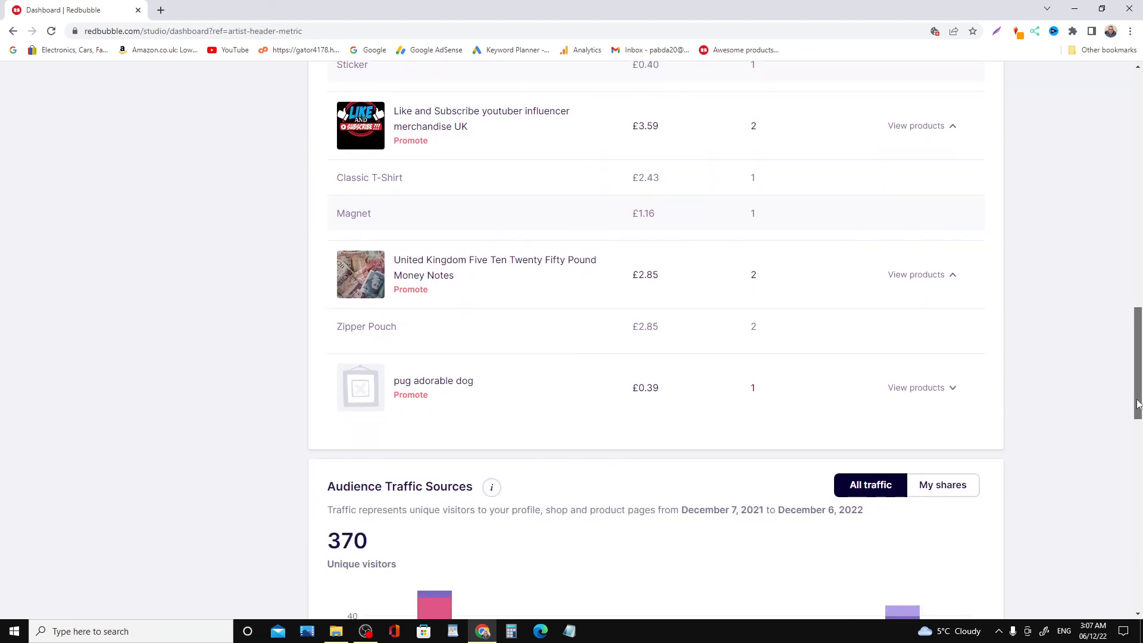